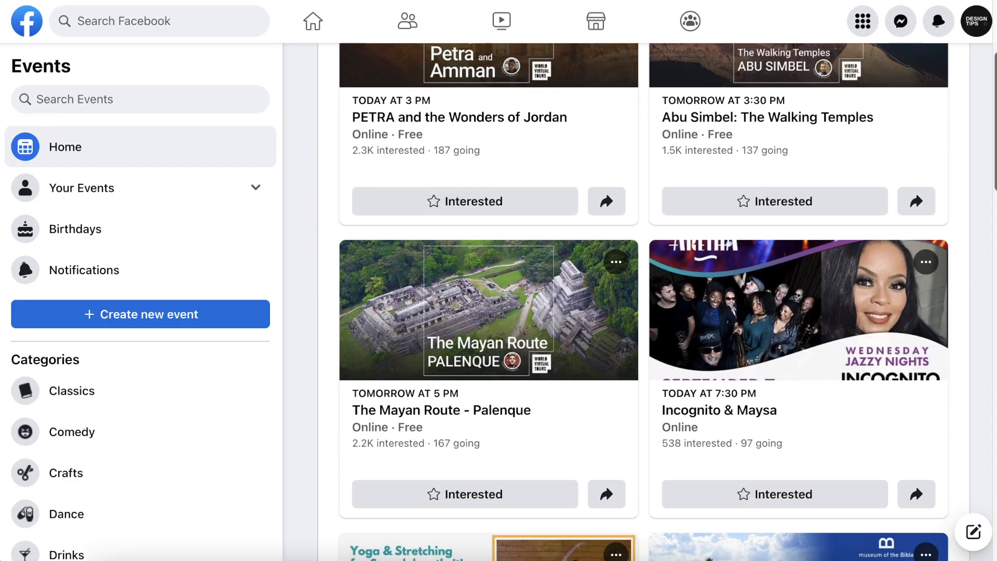
Open The Mayan Route - Palenque event and look closely at its cover photo.
left_click(488, 311)
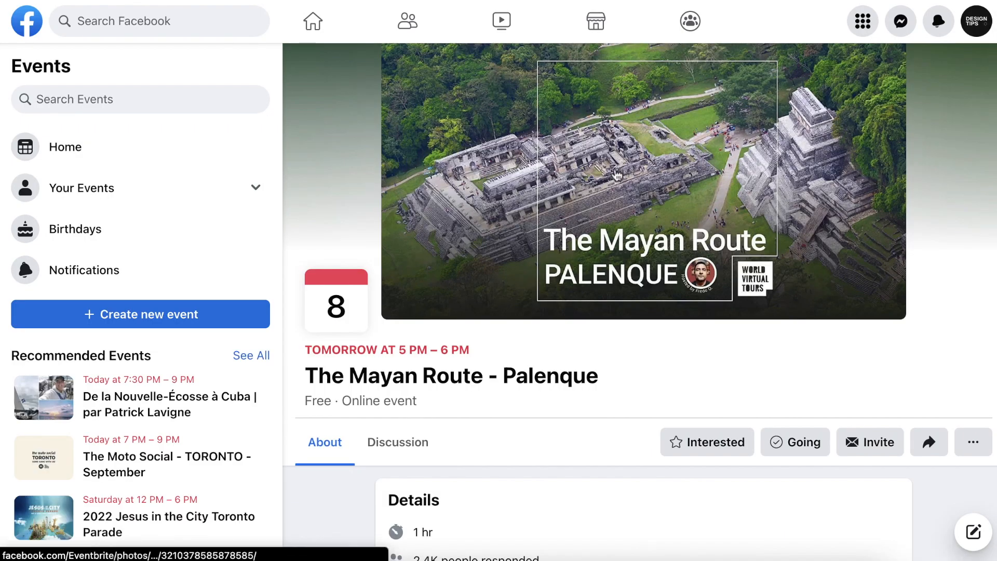
left_click(642, 184)
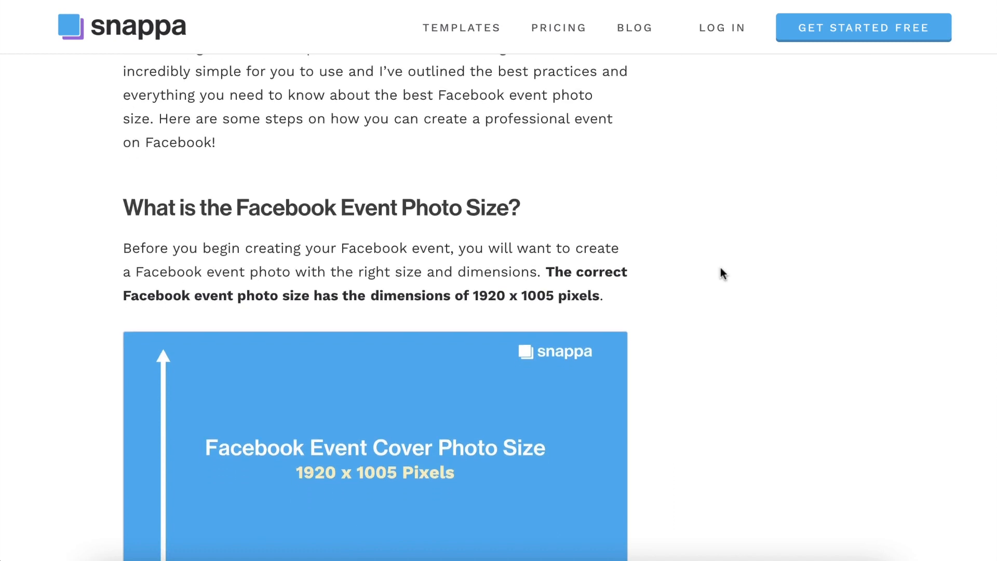
scroll("down", 3)
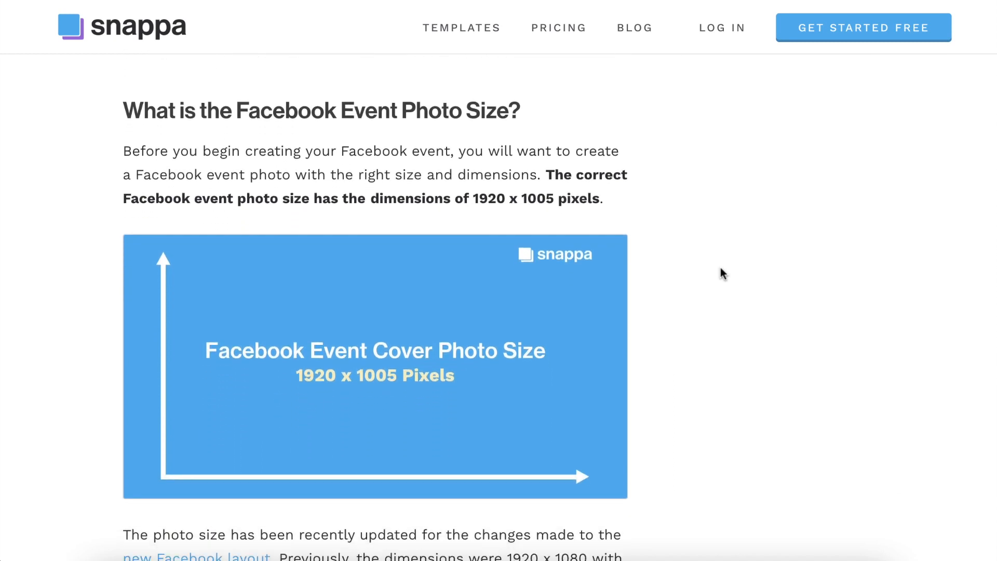
scroll("down", 3)
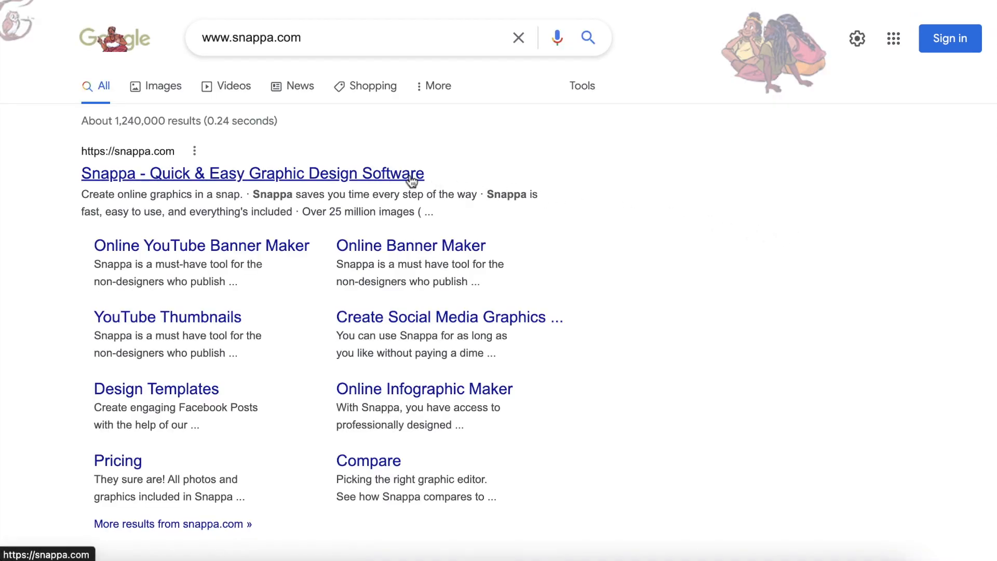
left_click(252, 173)
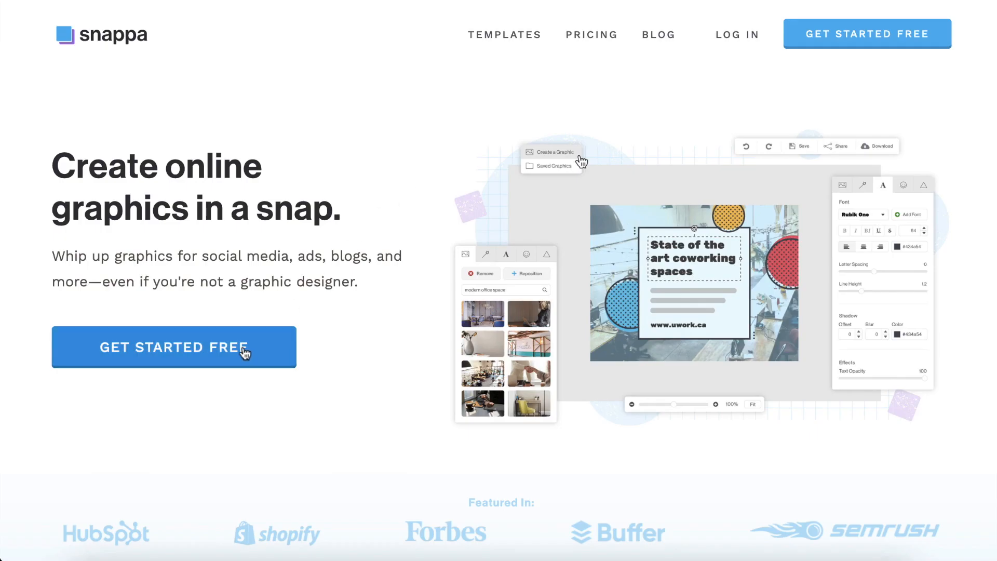
left_click(173, 347)
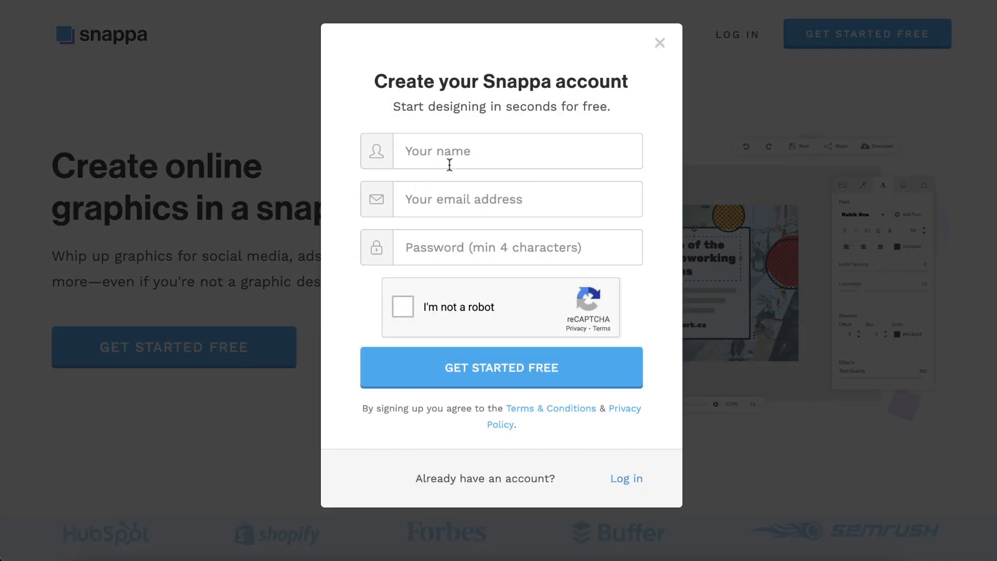
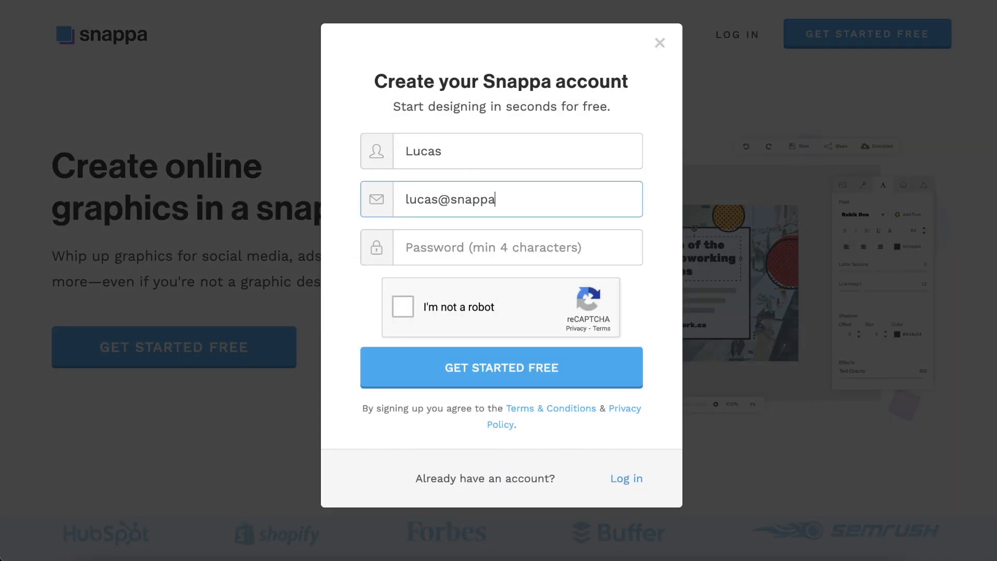
left_click(501, 367)
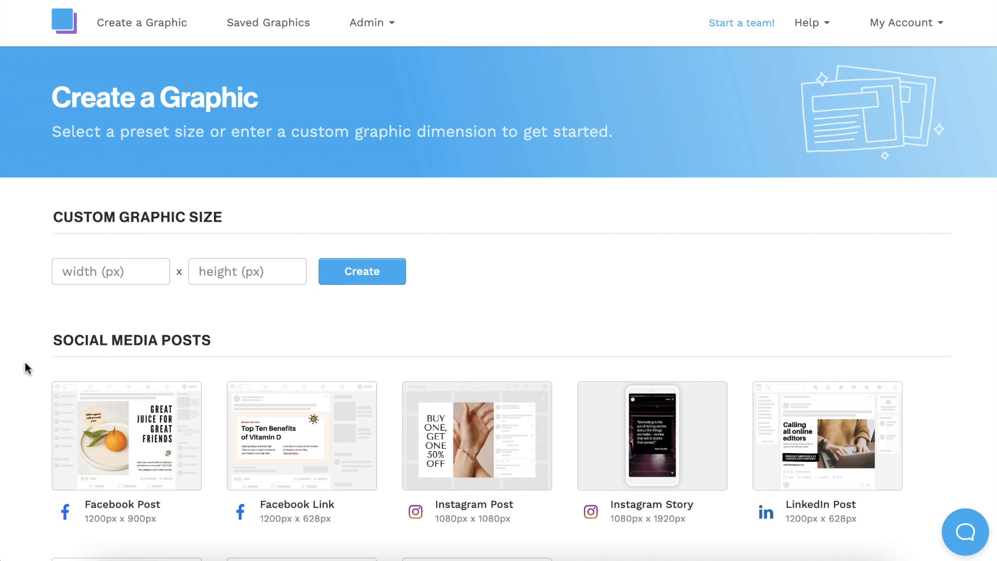
Scroll through the Facebook Event Cover templates to choose a starting design.
scroll("down", 3)
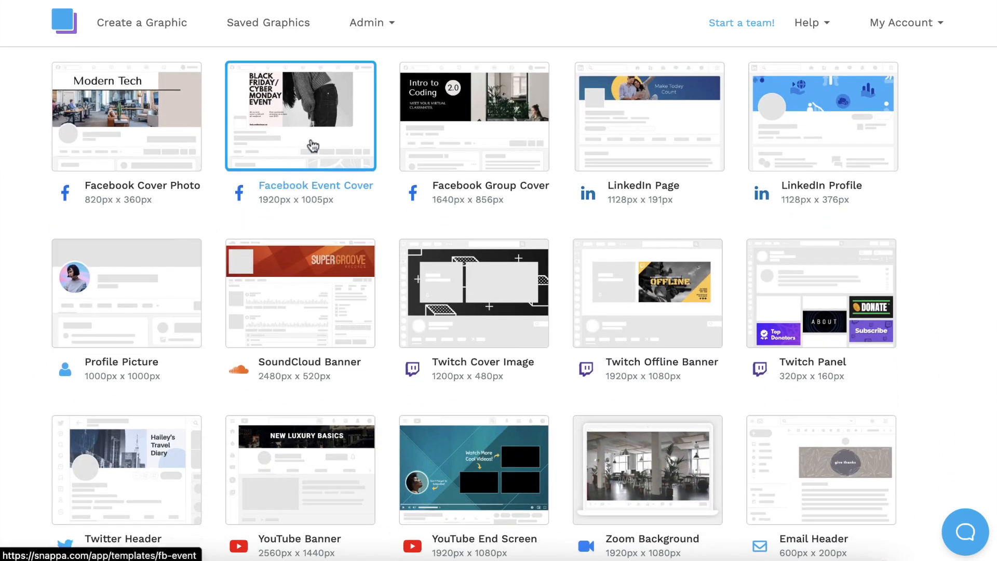
scroll("down", 3)
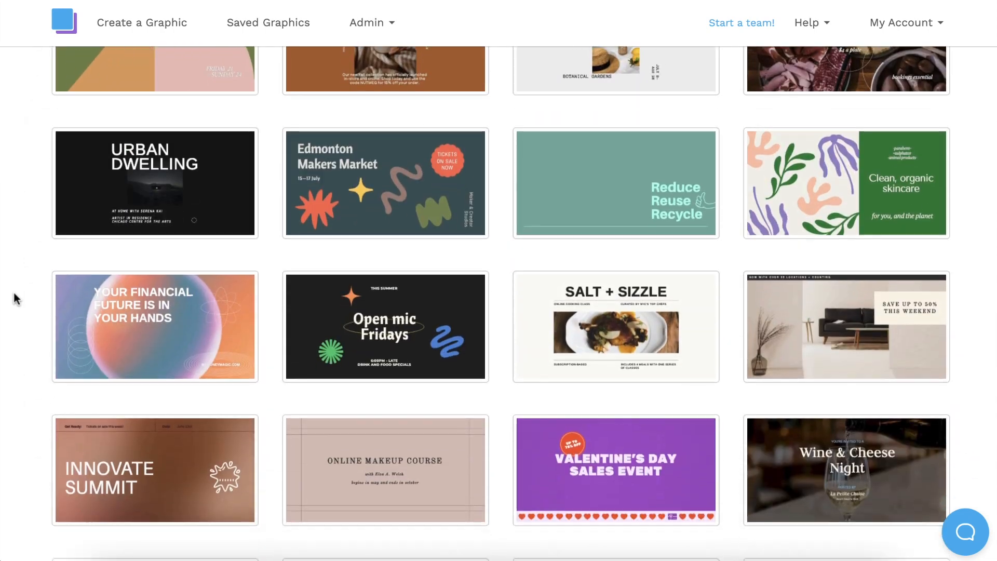
scroll("down", 3)
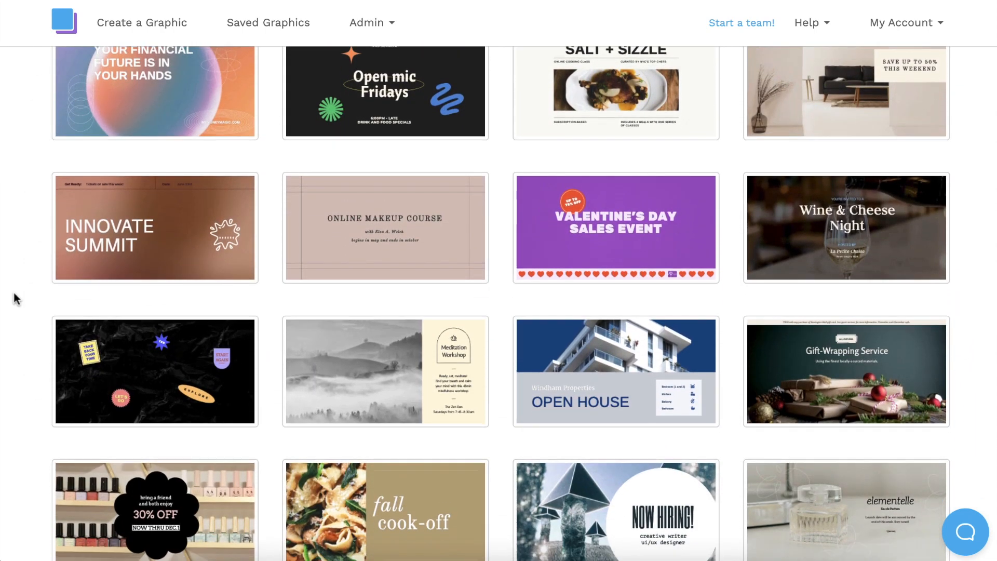
scroll("down", 3)
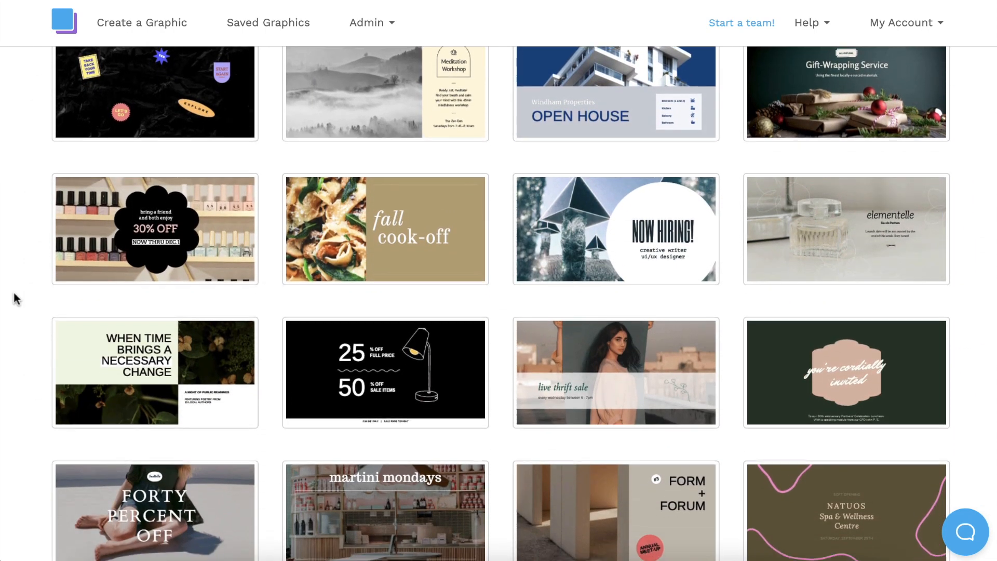
scroll("down", 3)
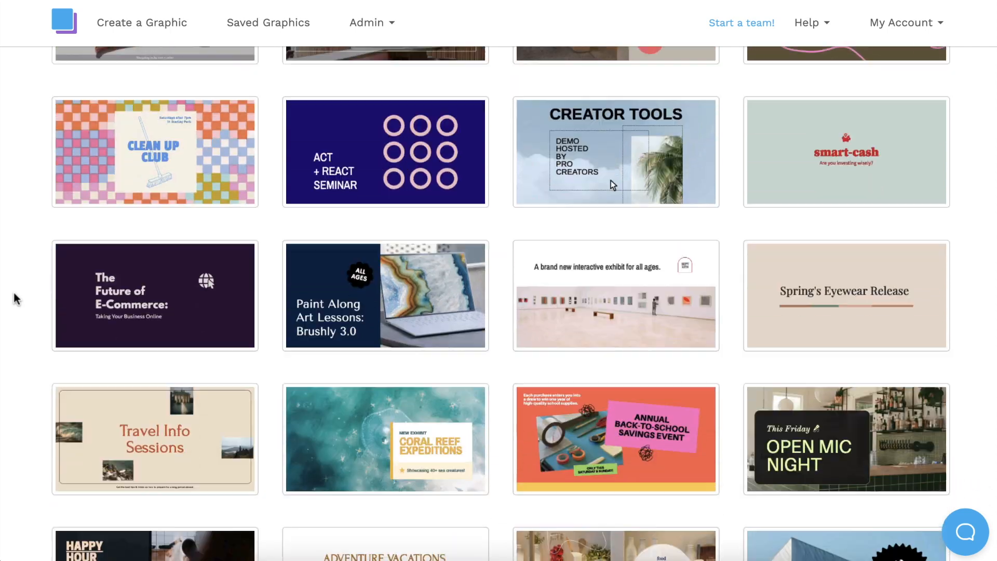
scroll("down", 3)
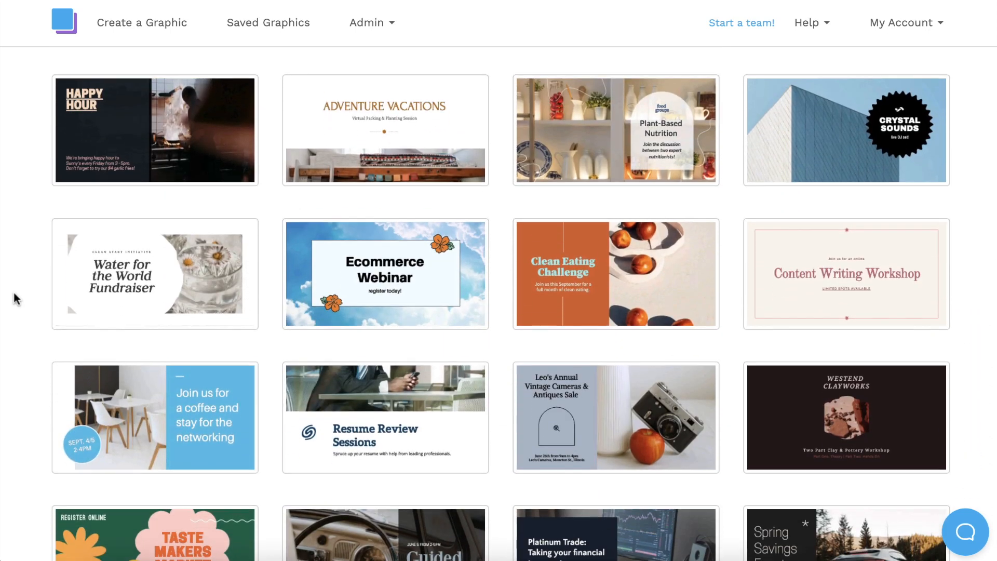
scroll("down", 3)
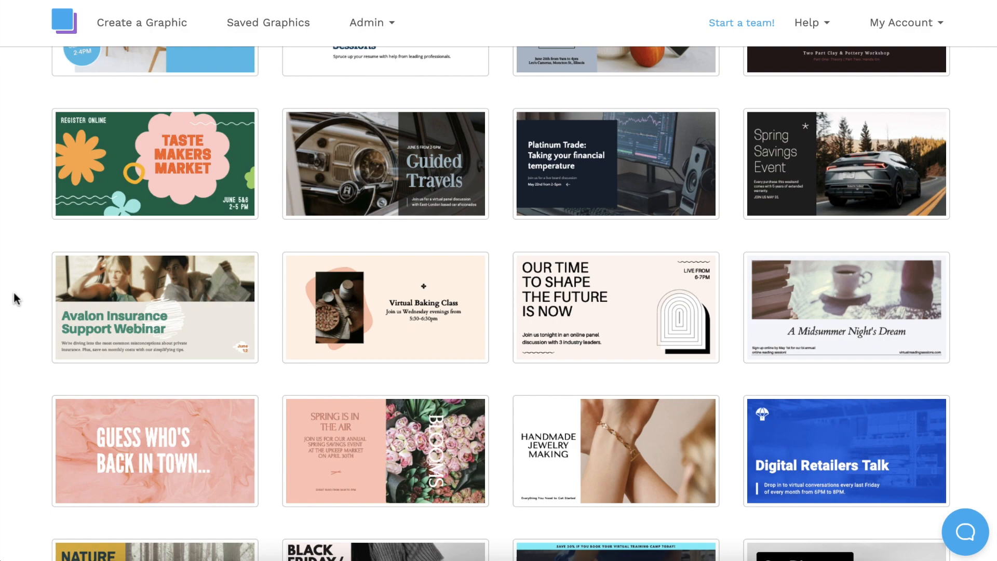
scroll("down", 3)
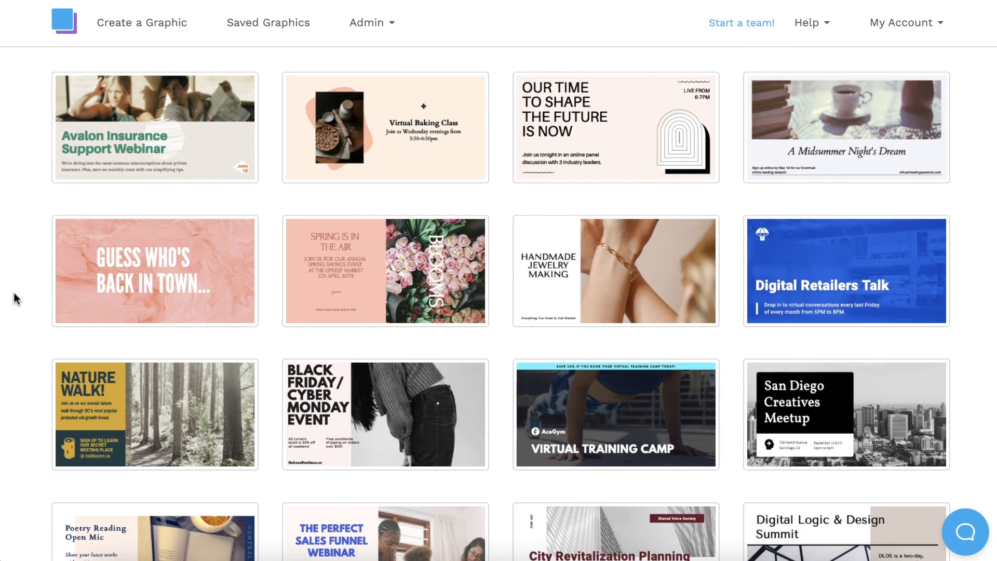
scroll("down", 3)
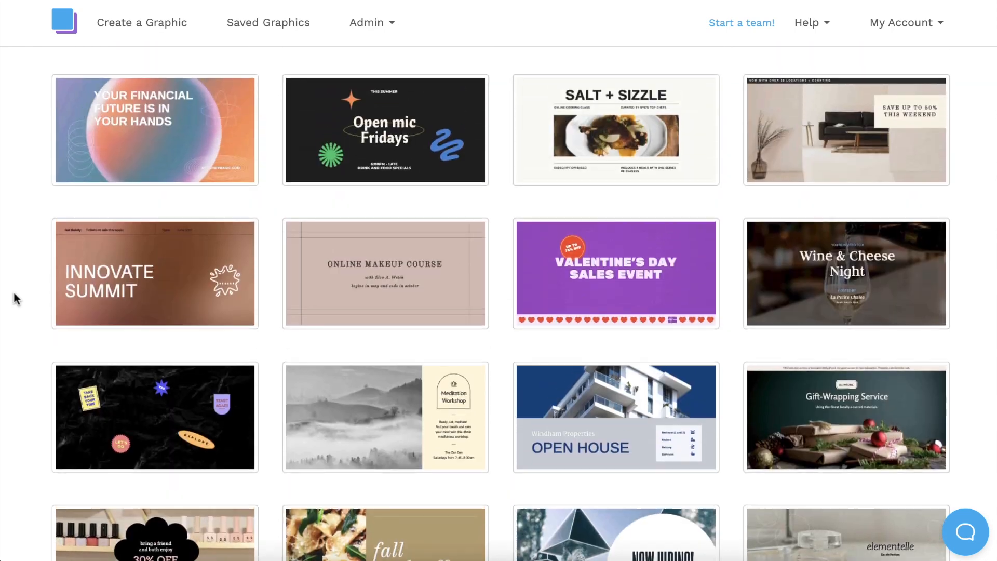
scroll("up", 3)
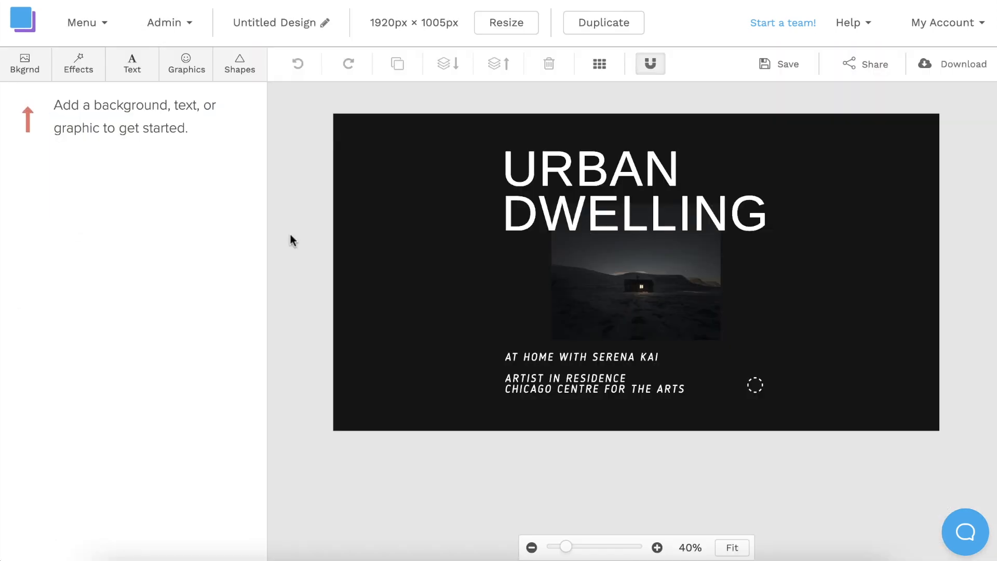
mouse_move(544, 207)
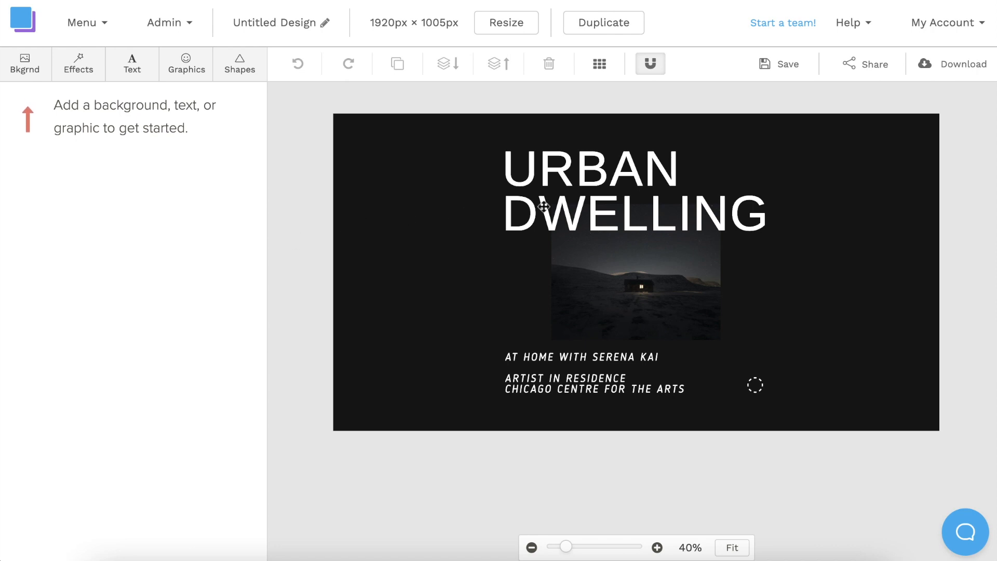
Replace the Urban Dwelling headline with KARAOKE NIGHT and make it bold.
left_click(630, 190)
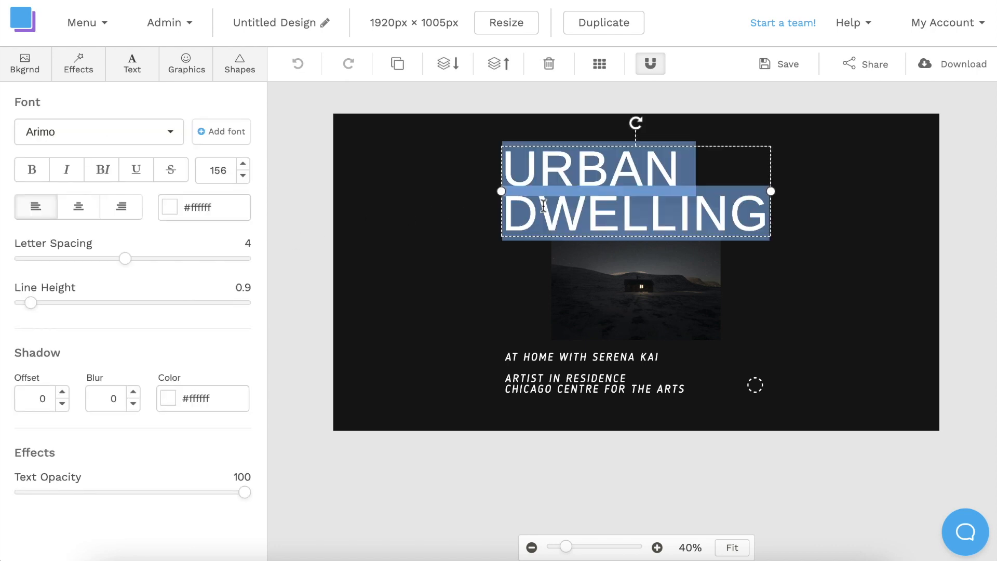
type("KARAOKE")
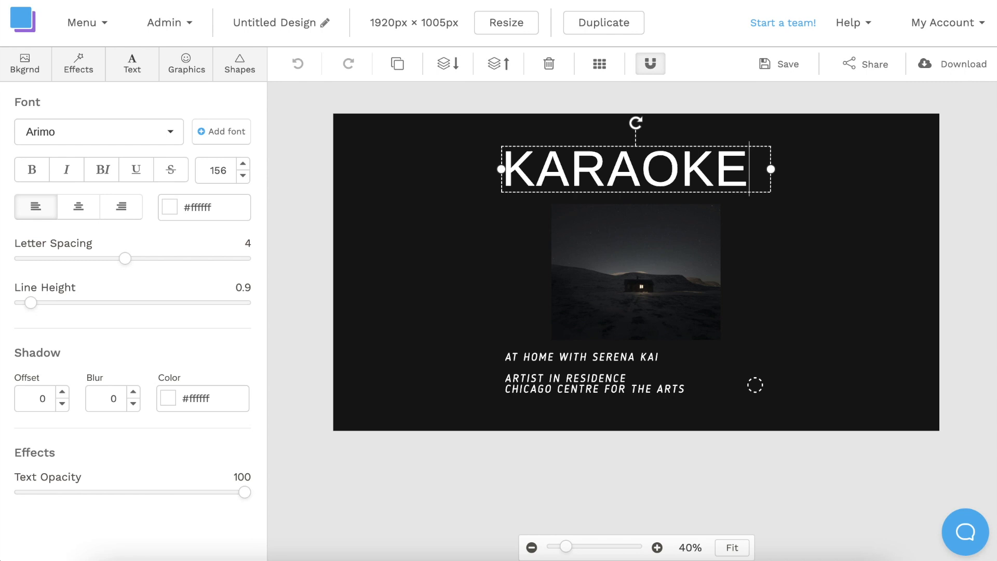
type("NIGHT")
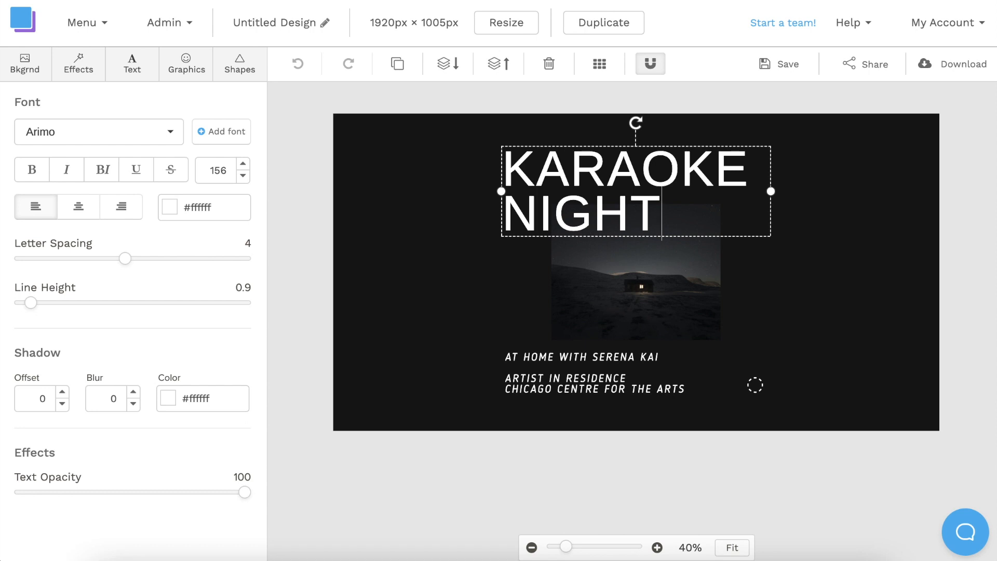
left_click(204, 207)
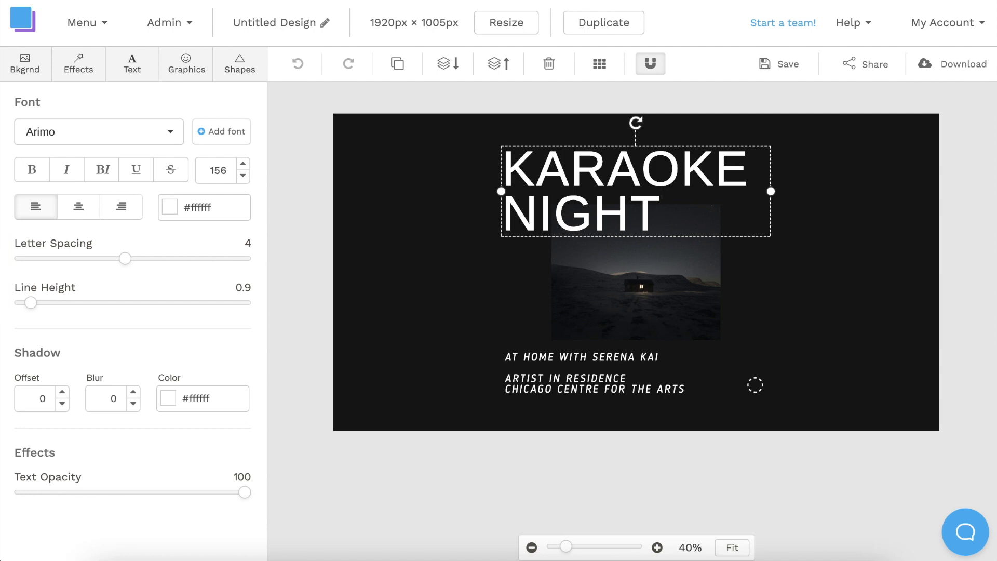
mouse_move(32, 170)
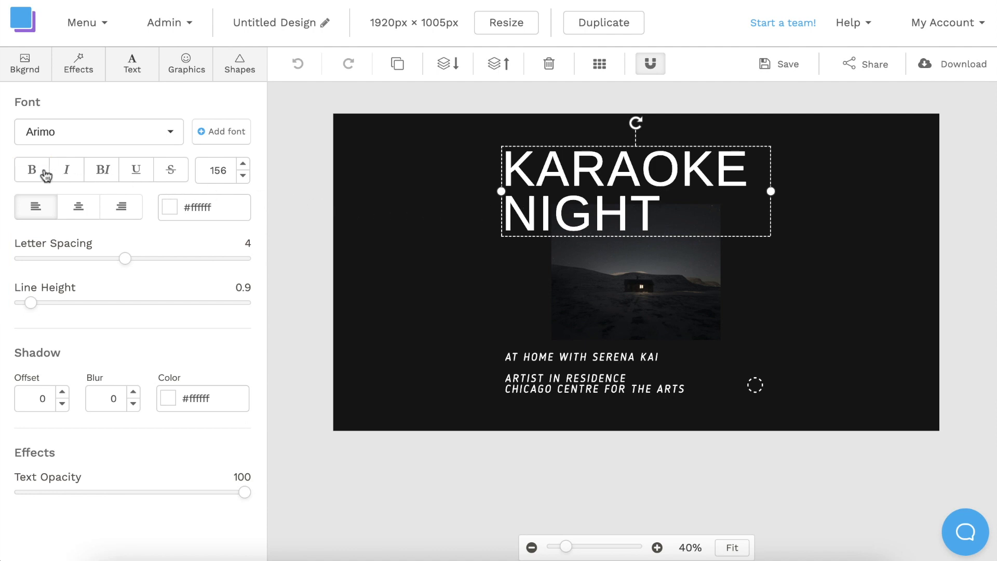
left_click(31, 170)
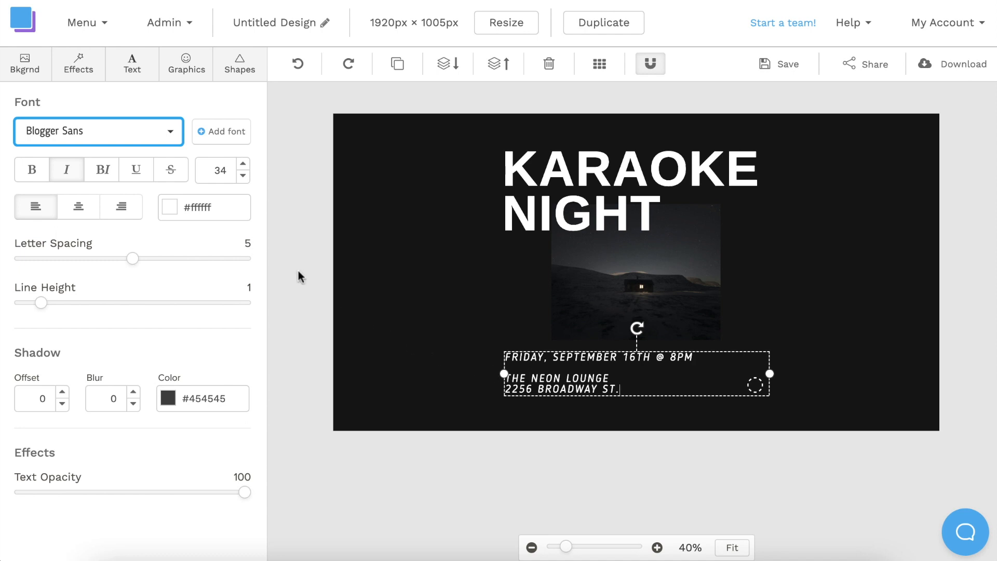
Set the event details text font to Arimo.
left_click(98, 132)
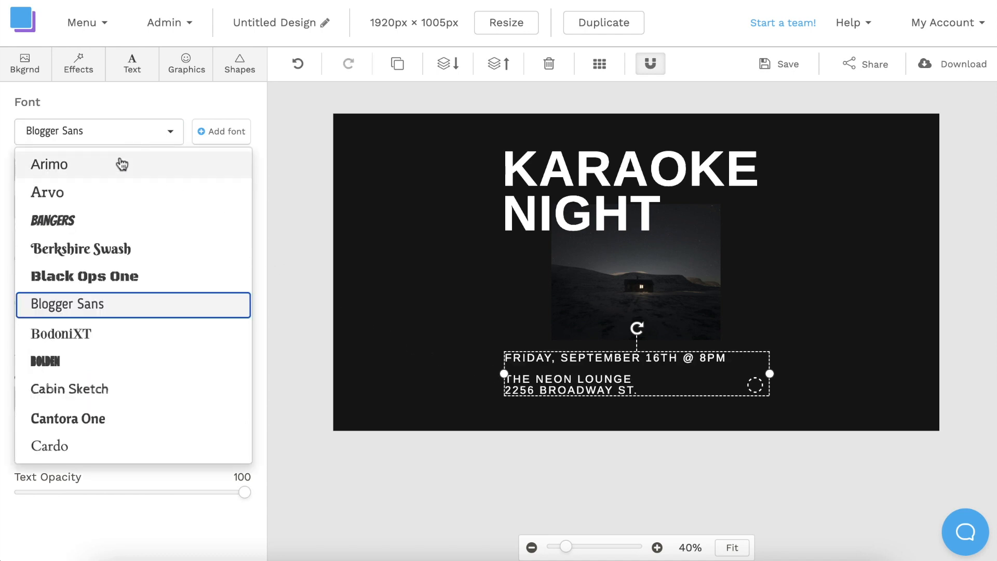
left_click(49, 164)
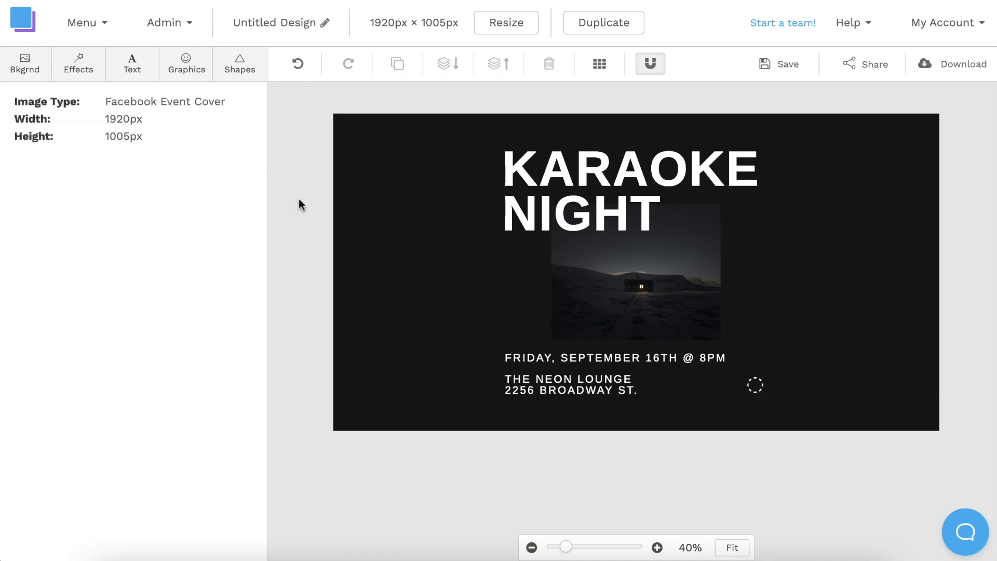
Search stock photos for 'KAR' and add the dark red-lit singer photo.
left_click(634, 272)
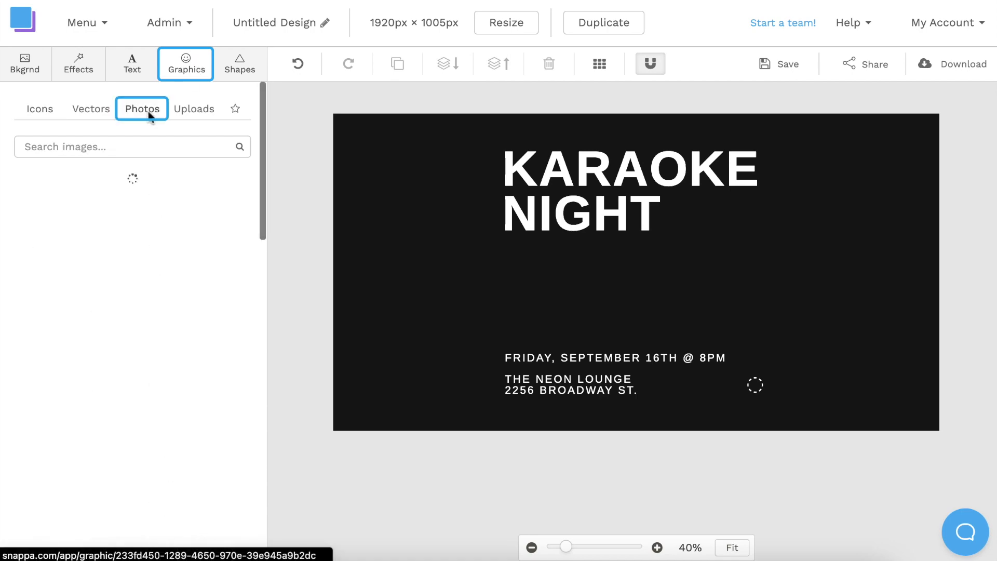
type("KARAOKE")
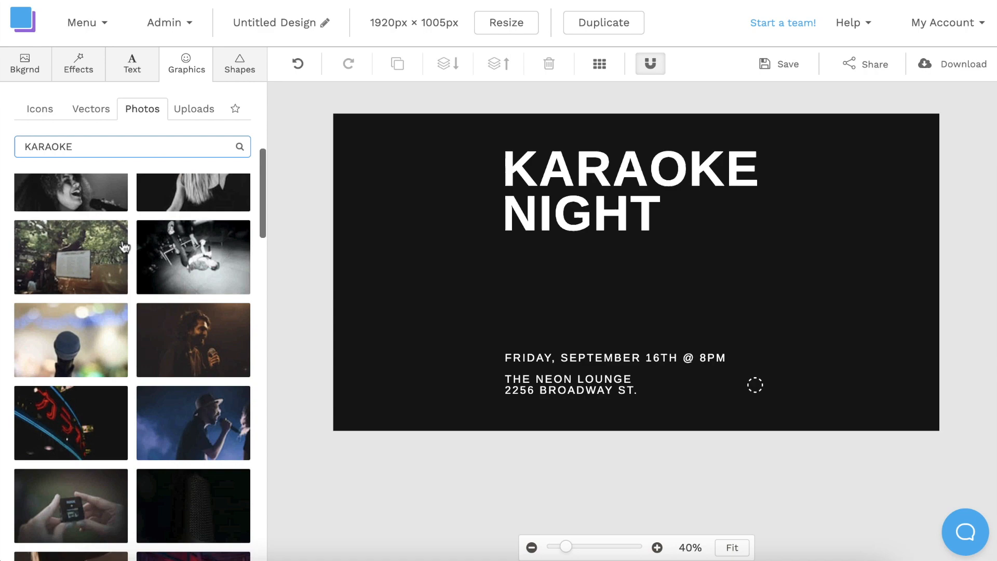
scroll("down", 3)
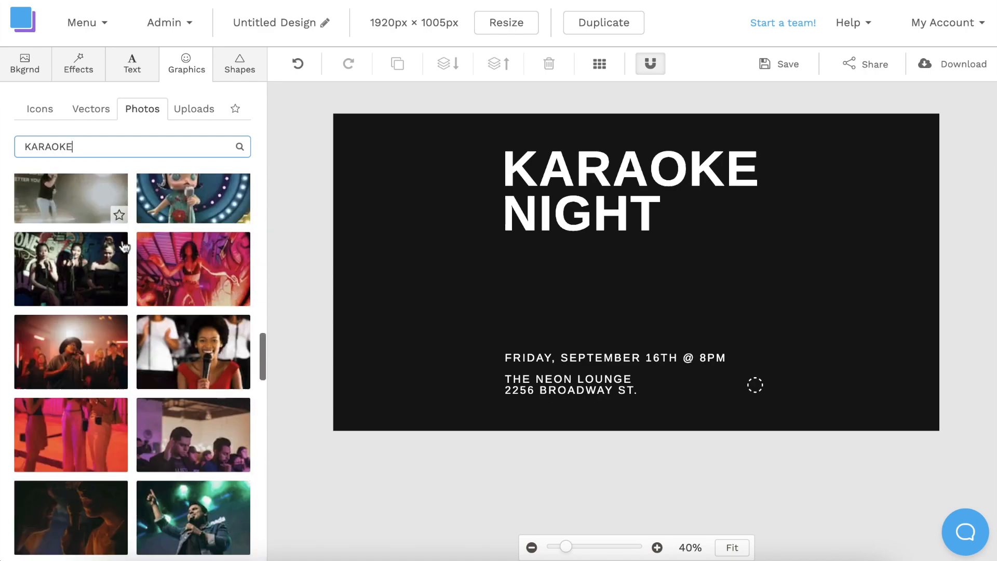
scroll("down", 3)
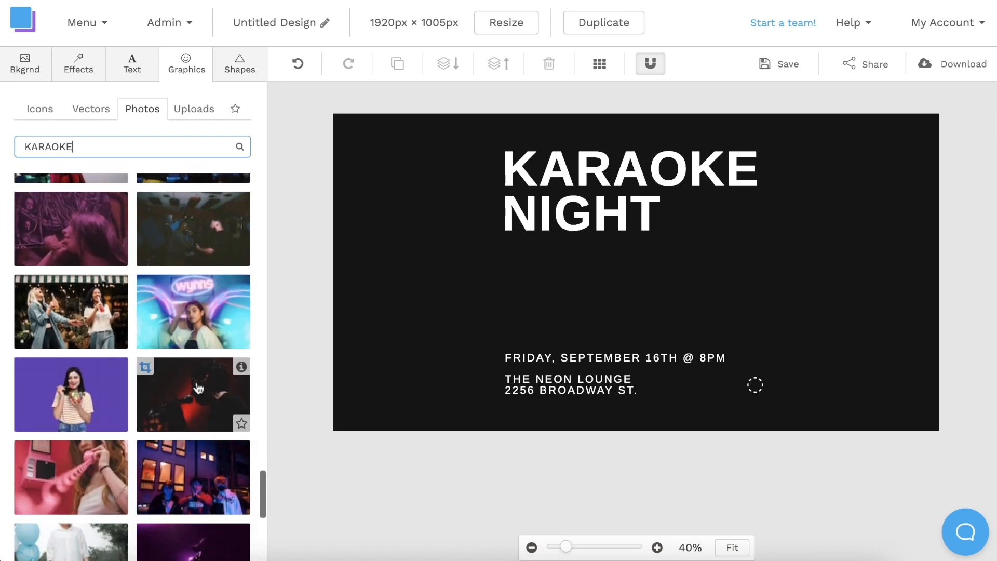
left_click(193, 394)
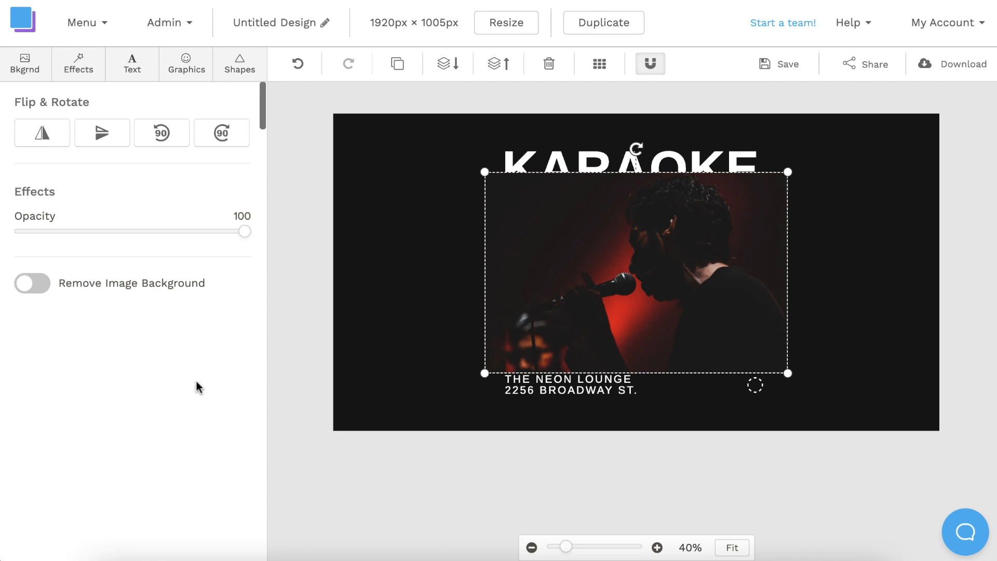
Send the singer photo back two layers, shrinking and centring it under the title.
left_click(448, 63)
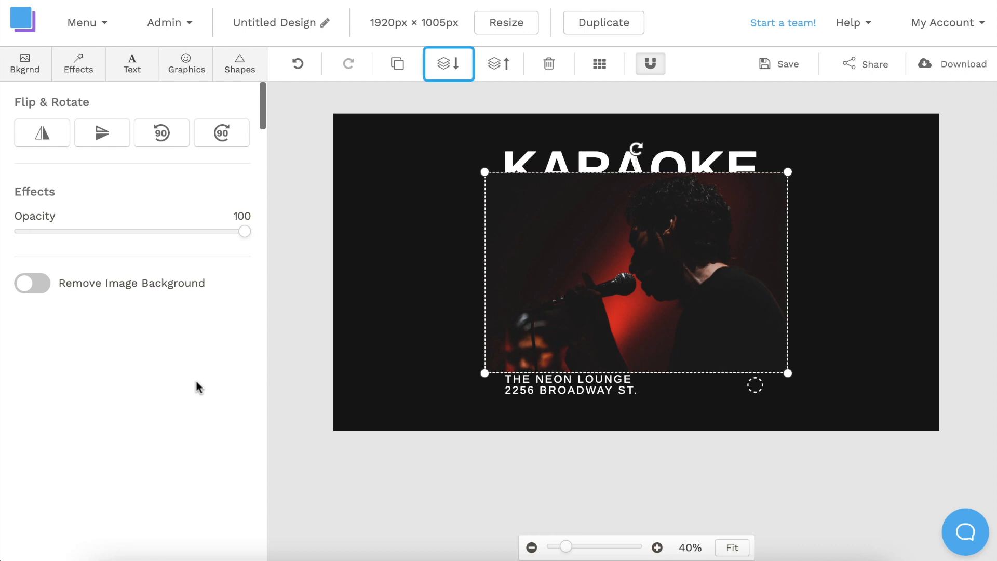
mouse_move(449, 64)
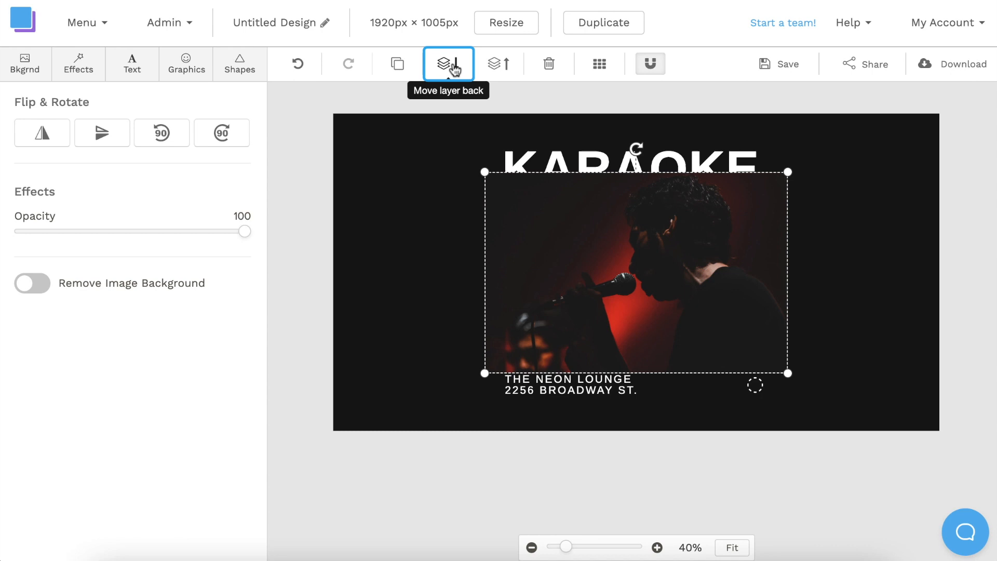
left_click(448, 63)
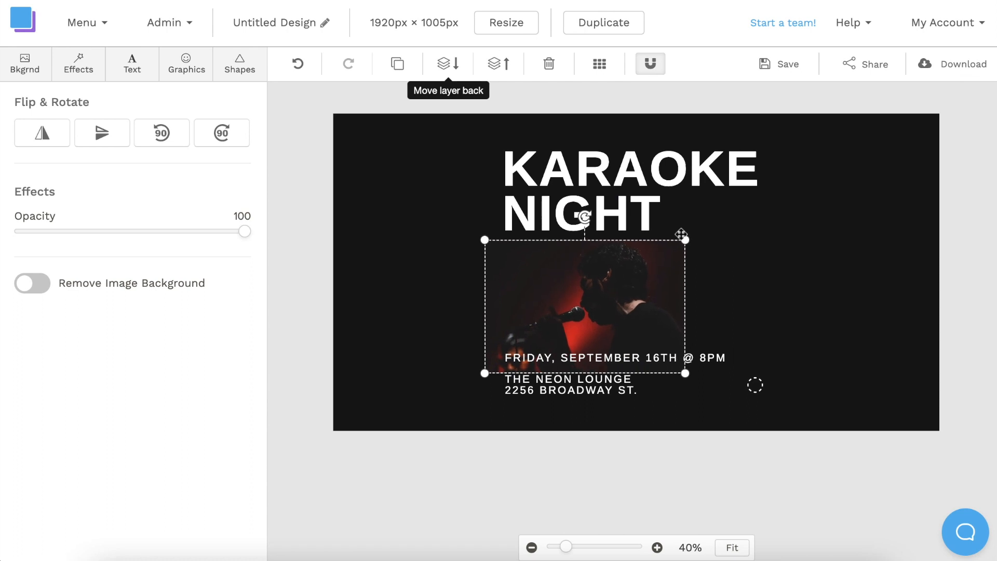
left_click_drag(583, 305, 632, 281)
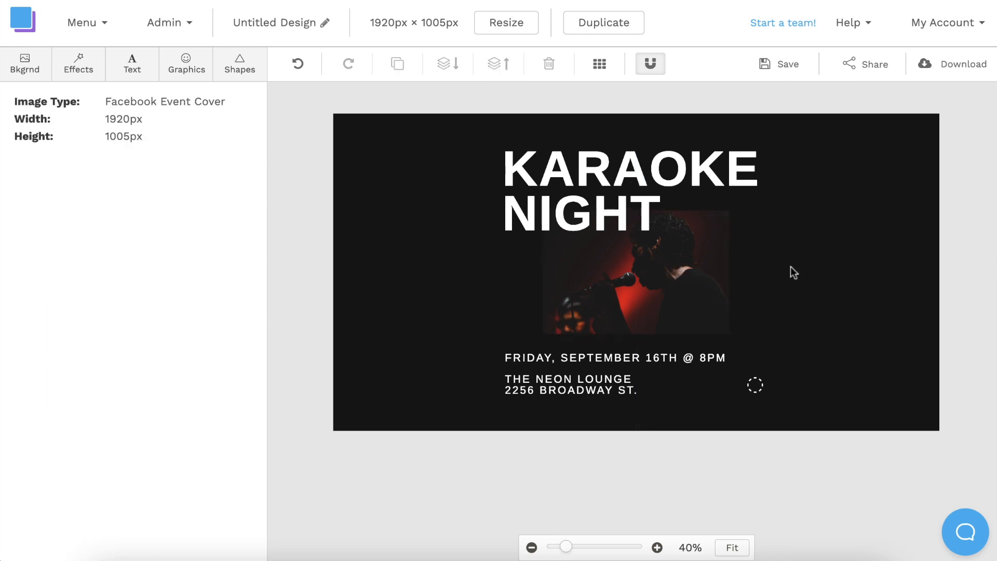
Delete the placeholder graphic and search the icon library for 'microphone'.
left_click(755, 385)
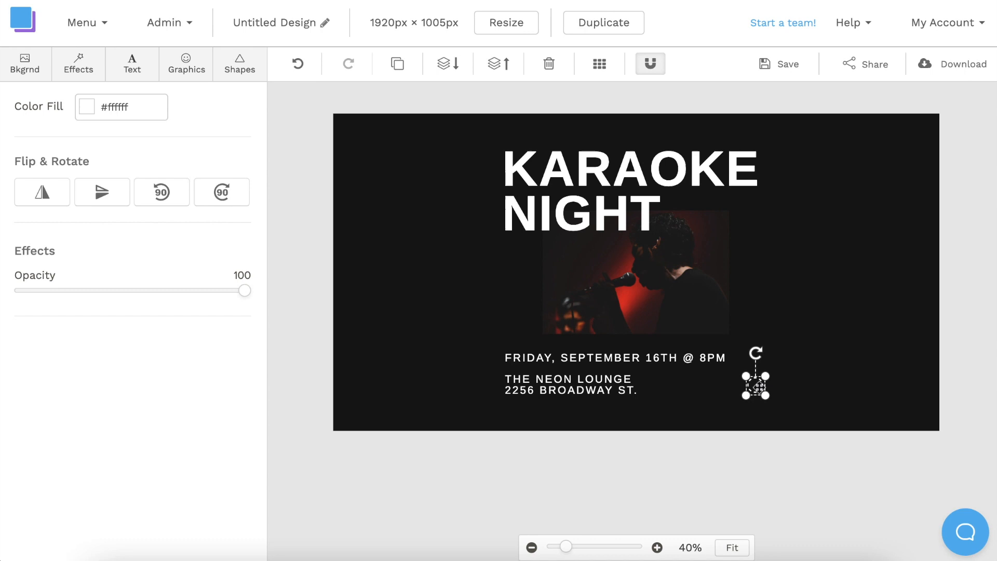
left_click(185, 63)
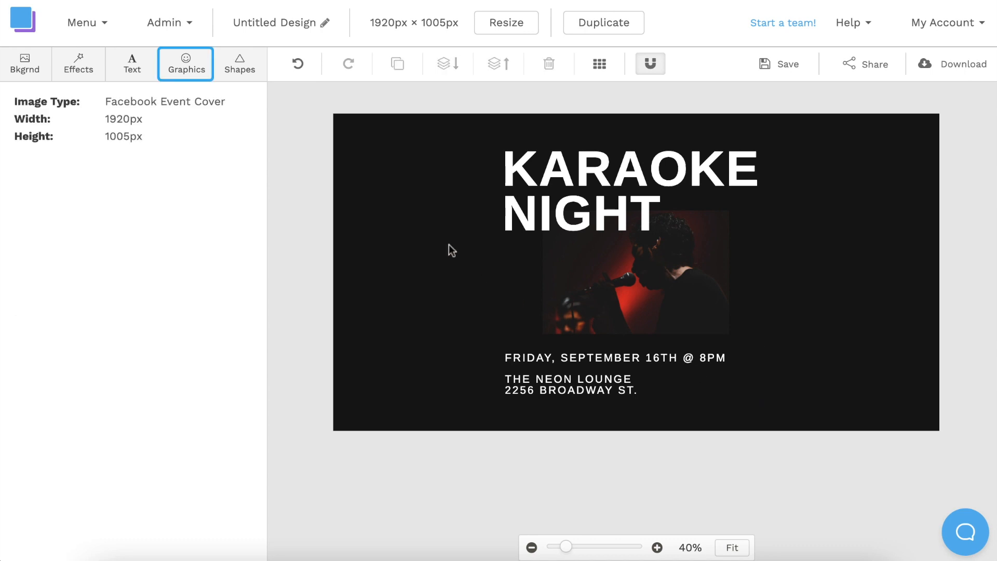
left_click(186, 63)
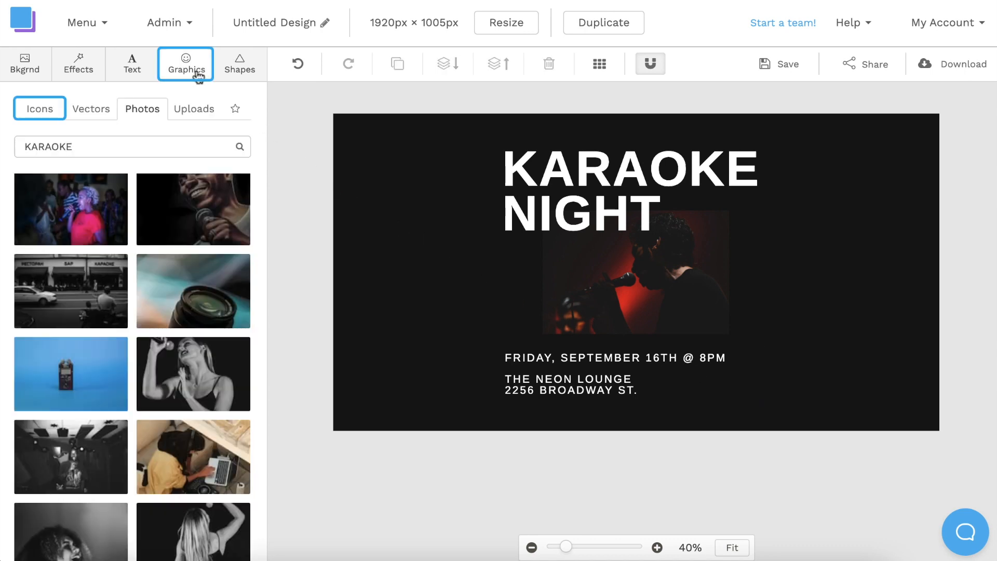
left_click(39, 108)
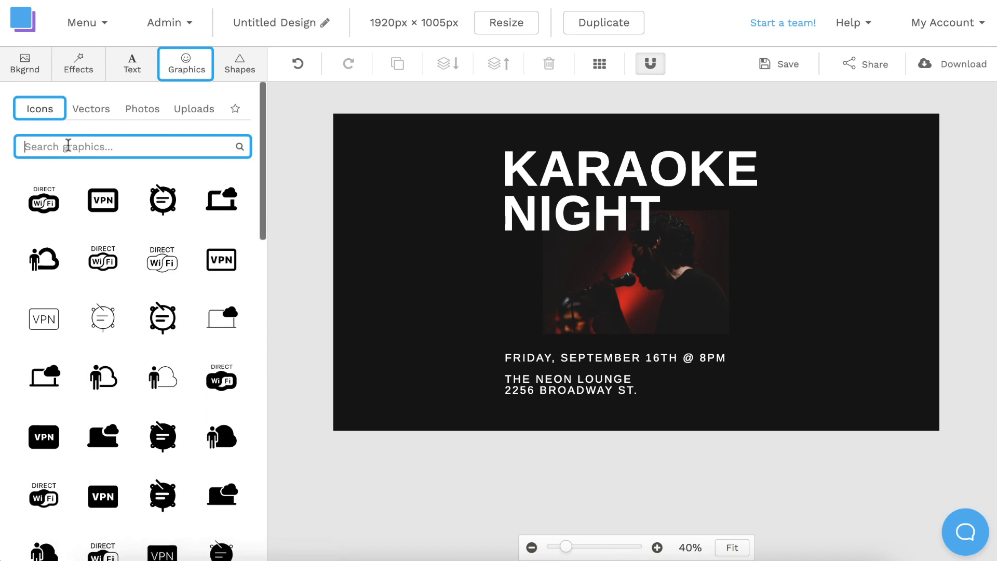
type("microphone")
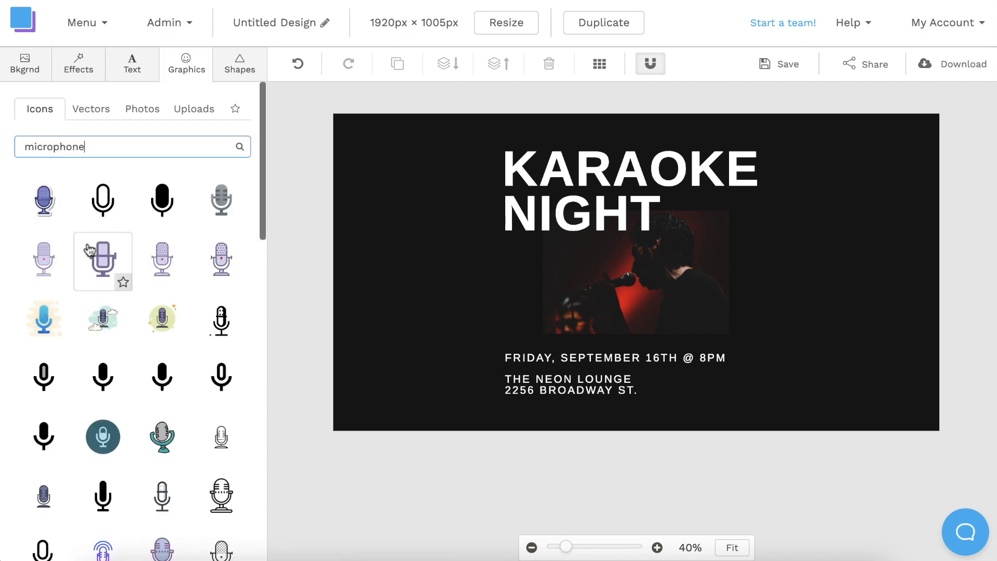
scroll("down", 3)
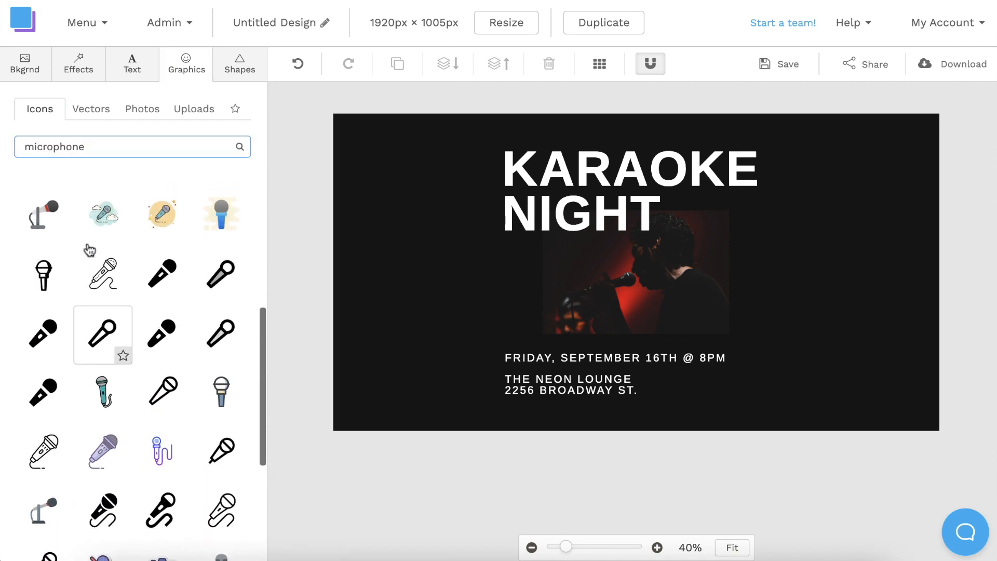
mouse_move(103, 274)
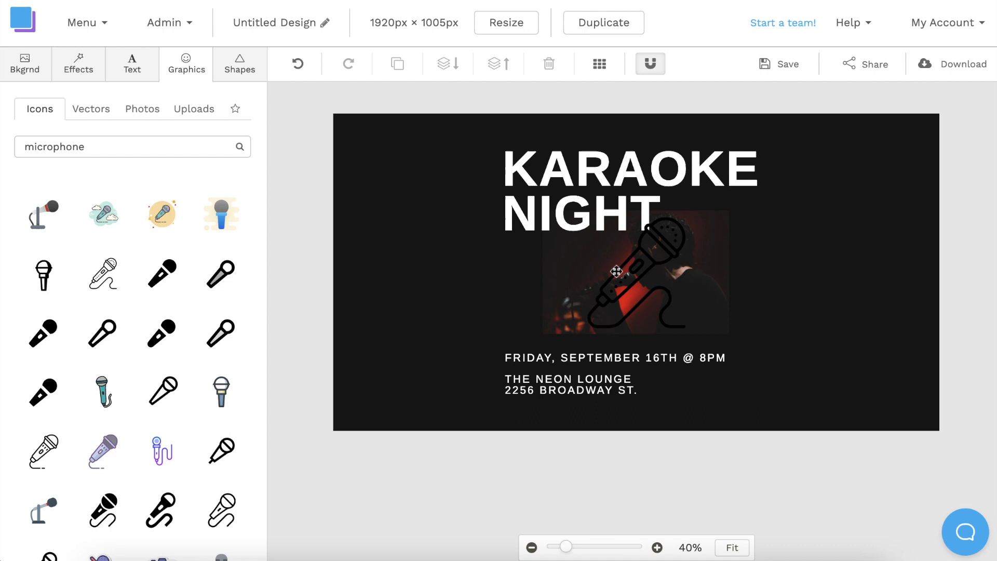
Make the added microphone icon white.
left_click(614, 272)
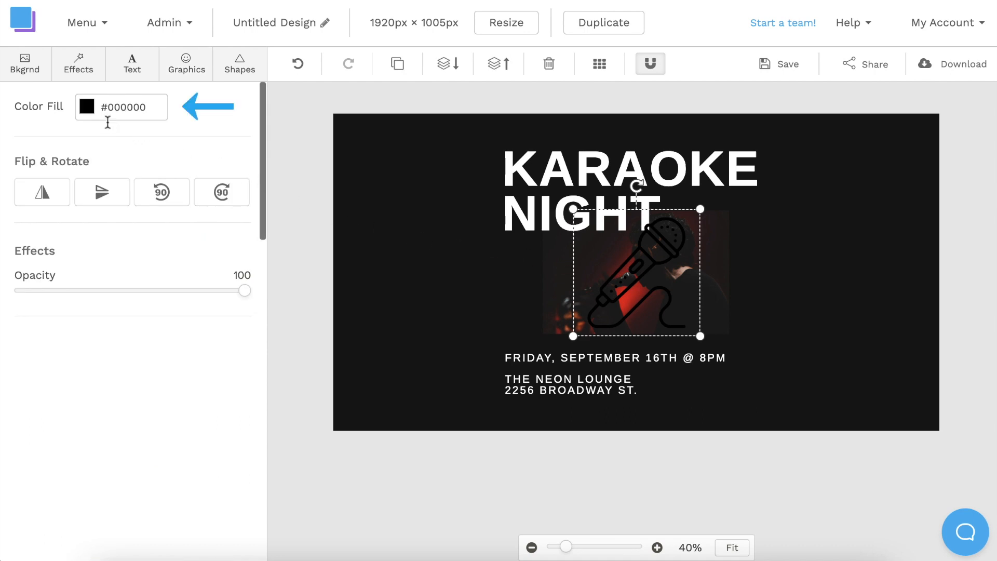
left_click(85, 106)
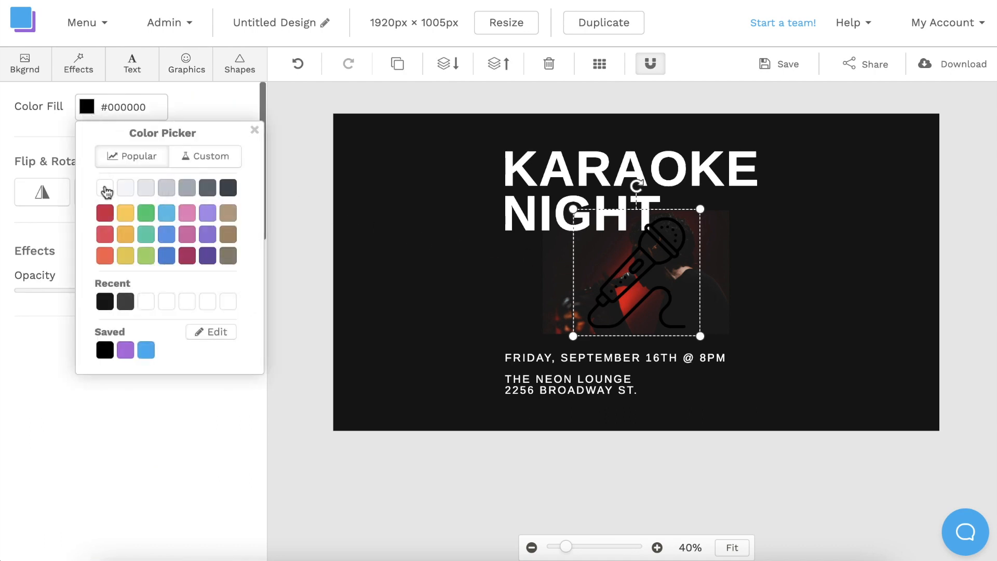
left_click(104, 187)
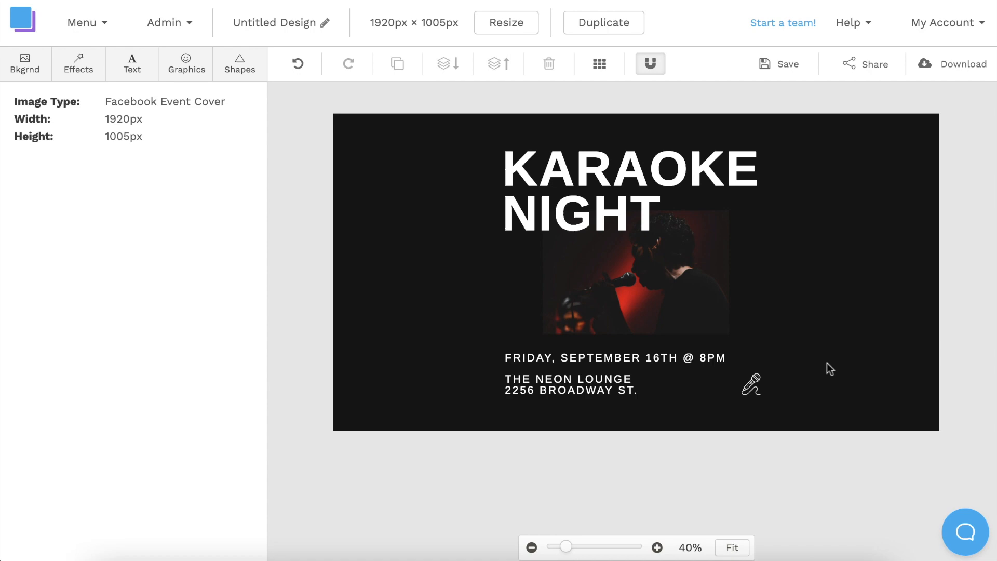
left_click(26, 64)
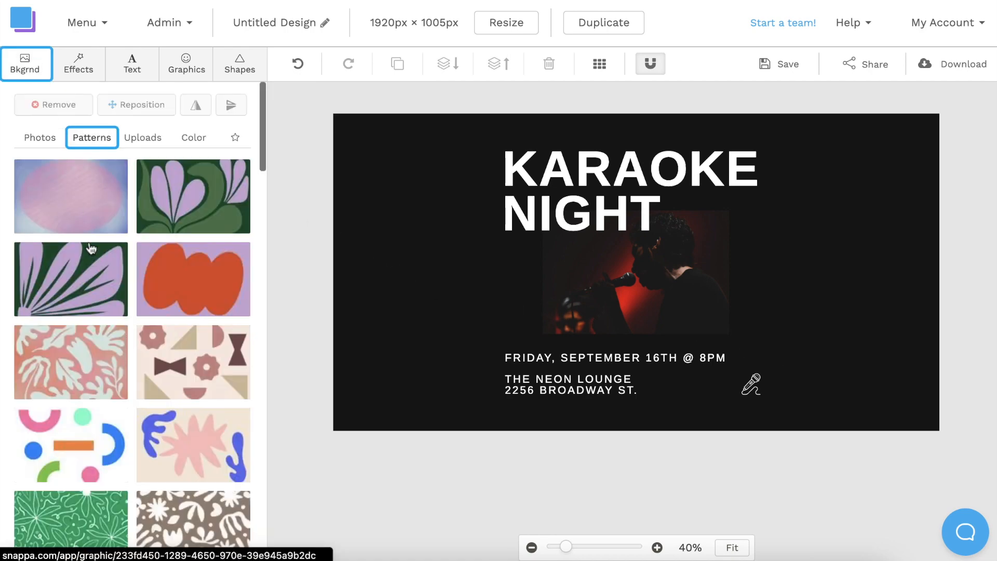
Scroll the pattern gallery to a dark speckled grunge texture for the background.
scroll("down", 3)
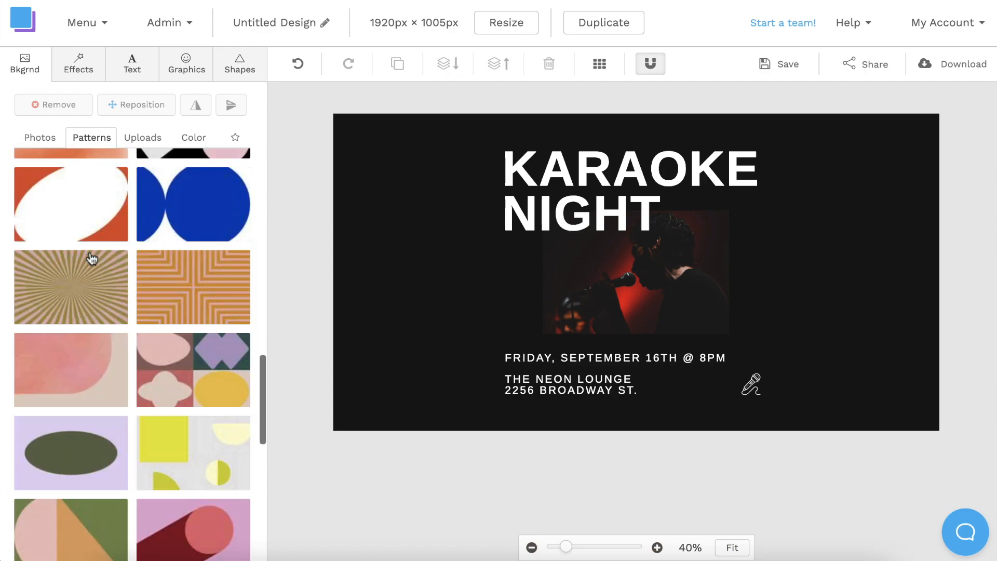
scroll("down", 3)
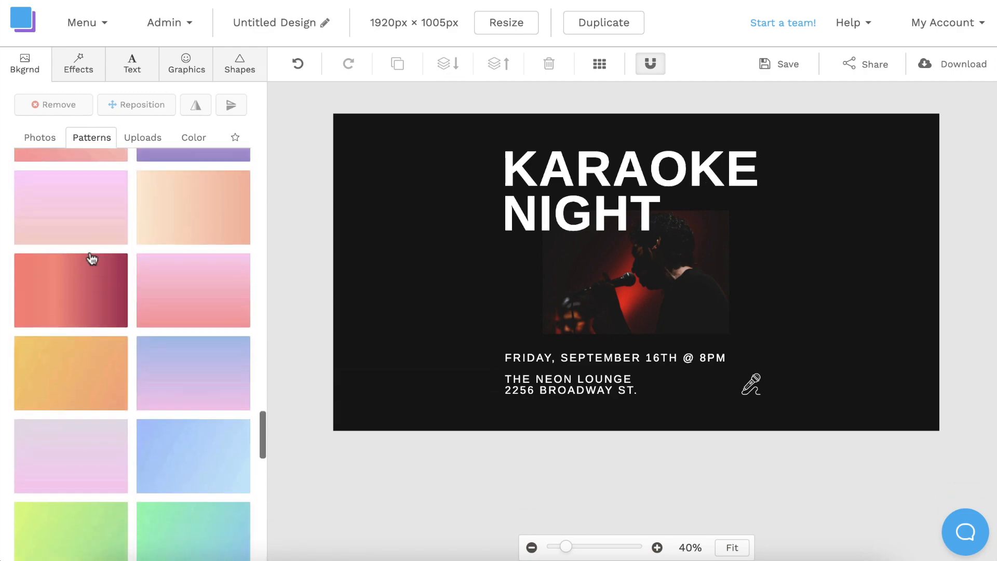
scroll("down", 3)
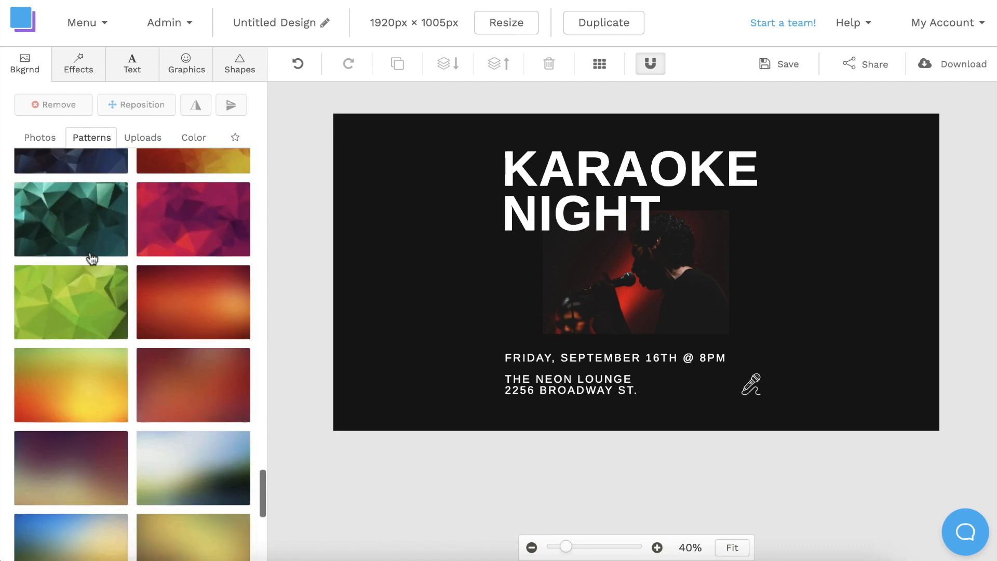
scroll("down", 3)
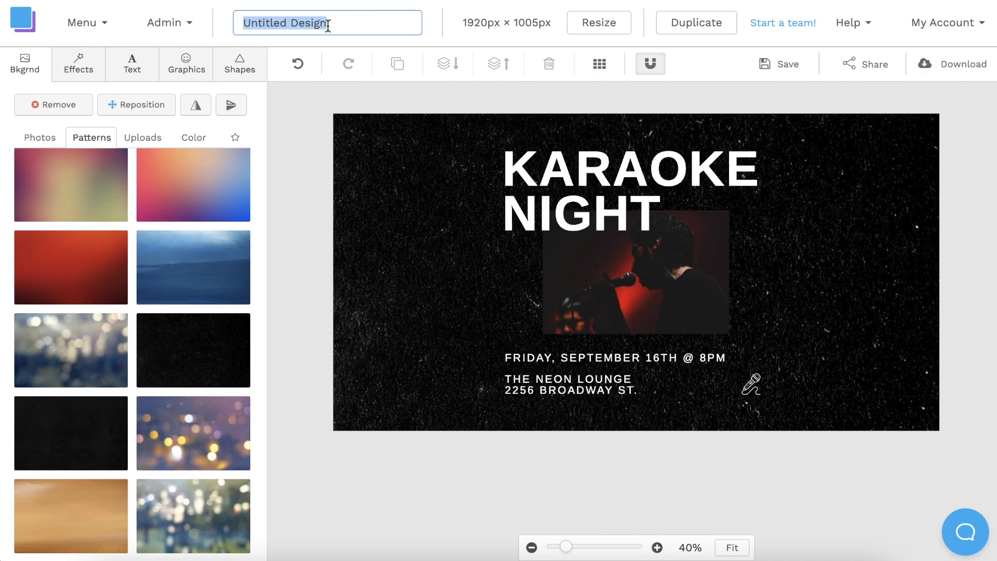
Rename the design 'Karaoke Event Cover', save it, and download a Retina 2x JPG.
type("Karaoke Event Cover")
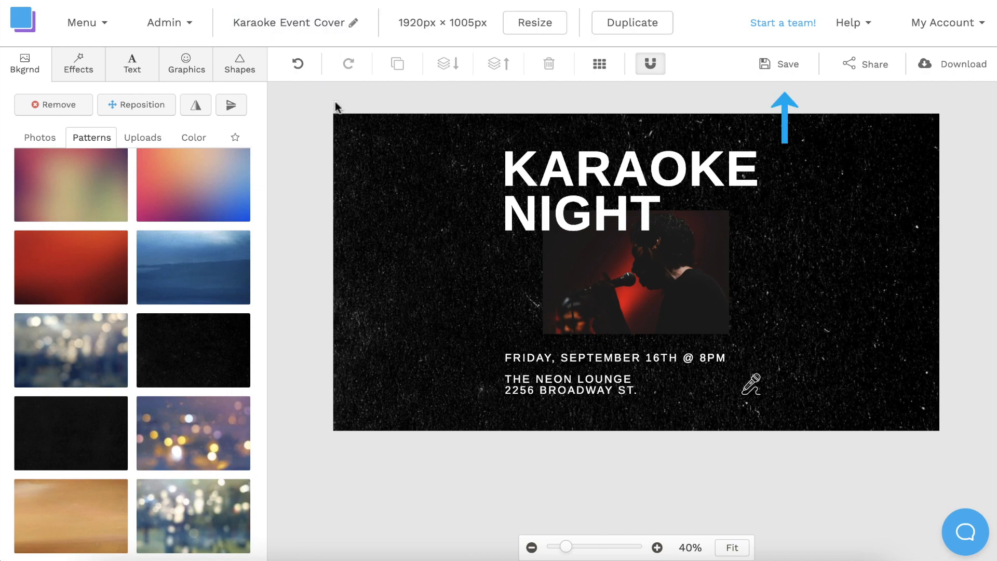
left_click(779, 63)
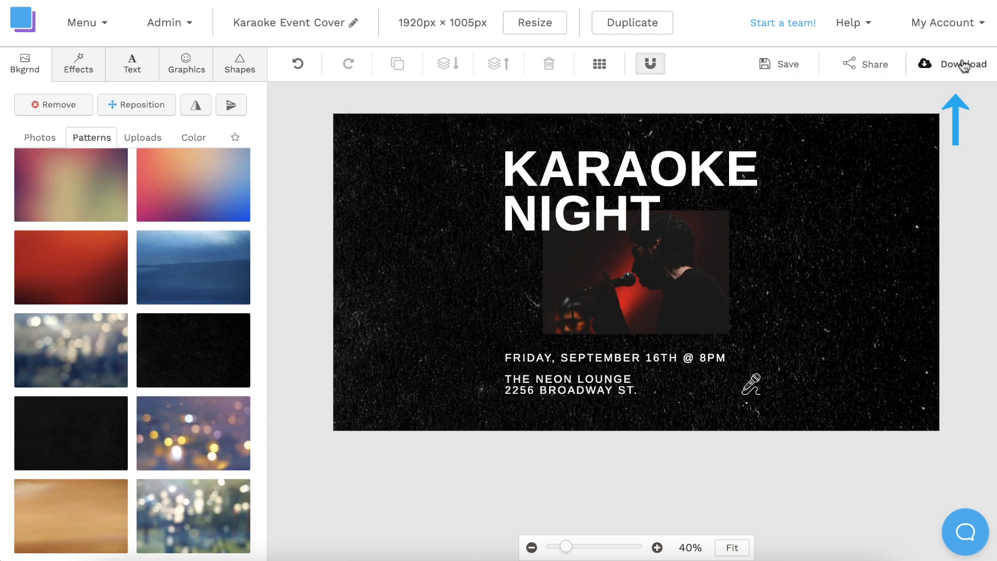
left_click(959, 64)
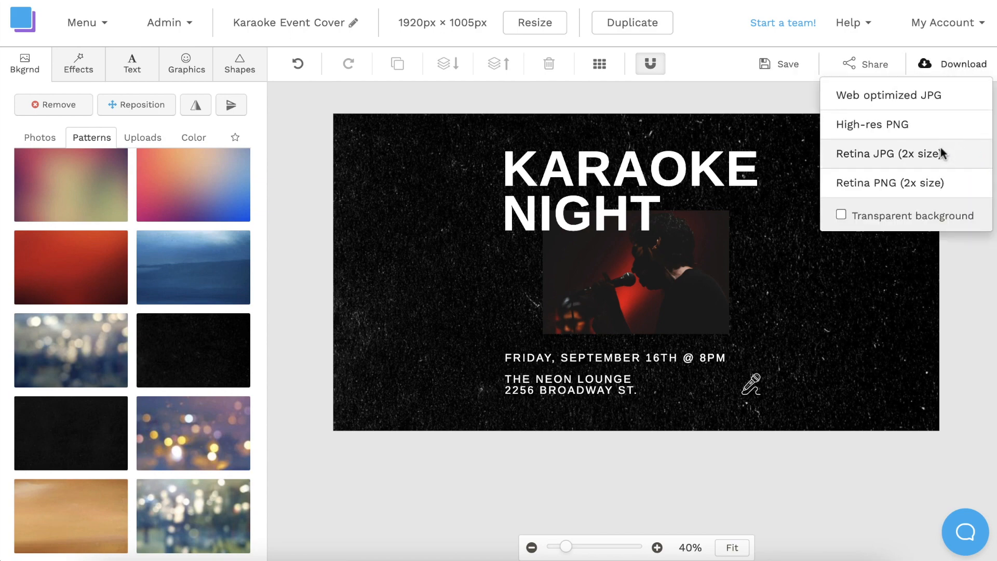
left_click(889, 94)
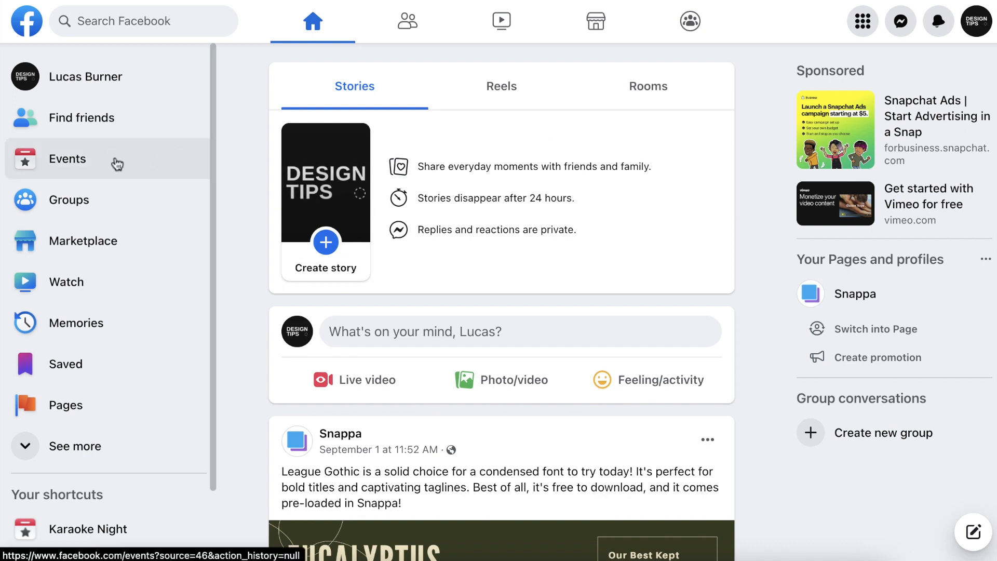
Upload Karaoke Event Cover.jpg as the Karaoke Night event's cover photo and update the event.
left_click(67, 158)
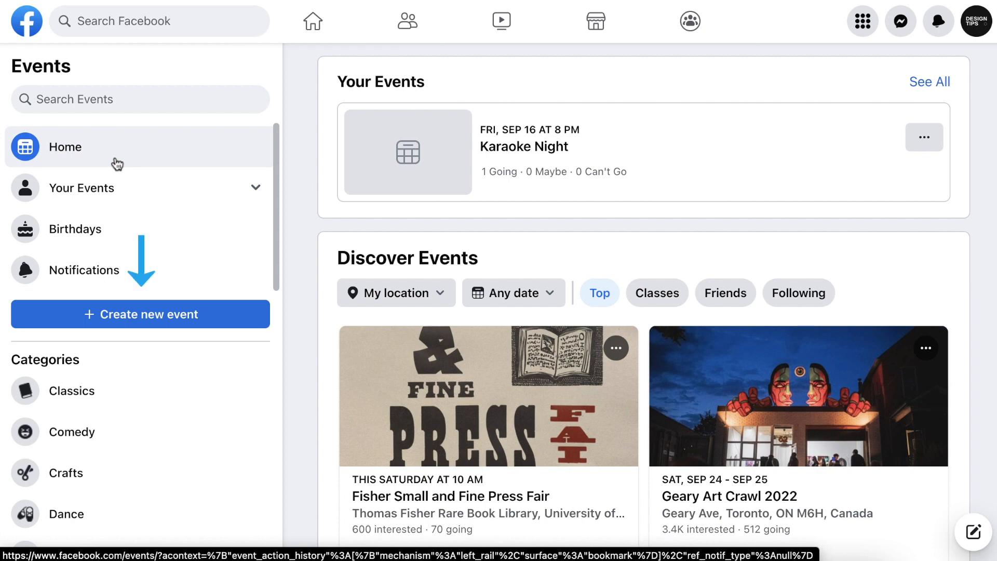
left_click(524, 146)
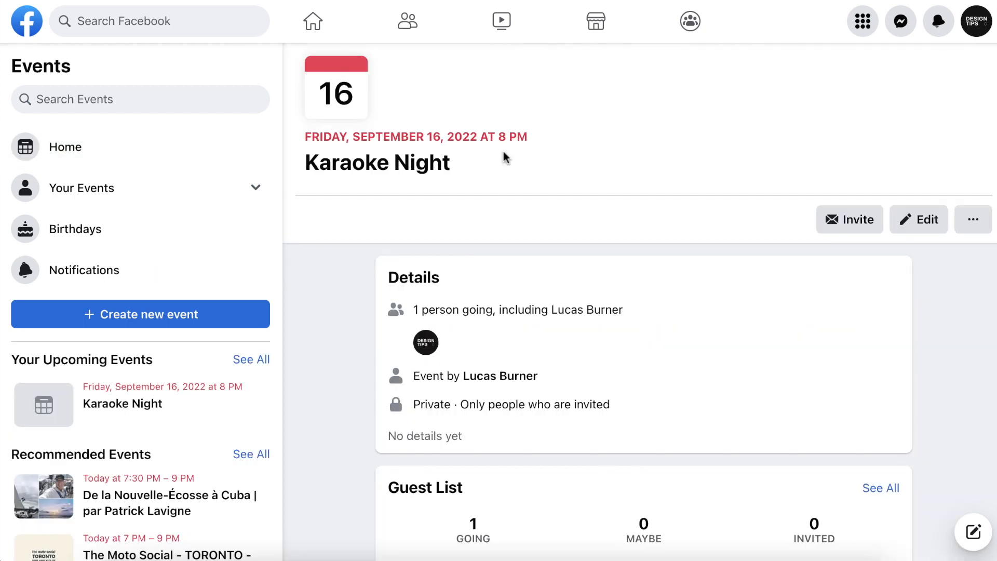
left_click(918, 218)
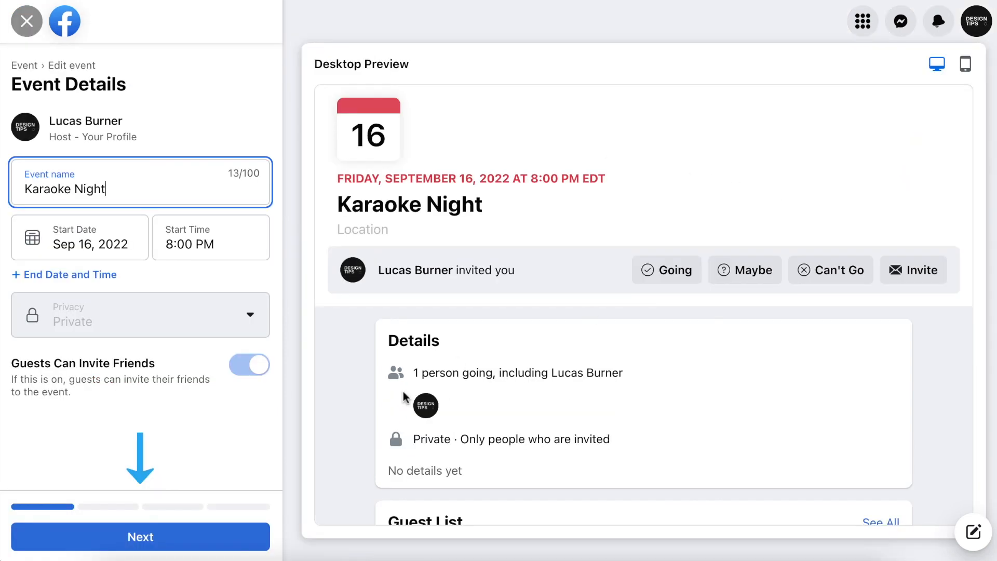
left_click(139, 536)
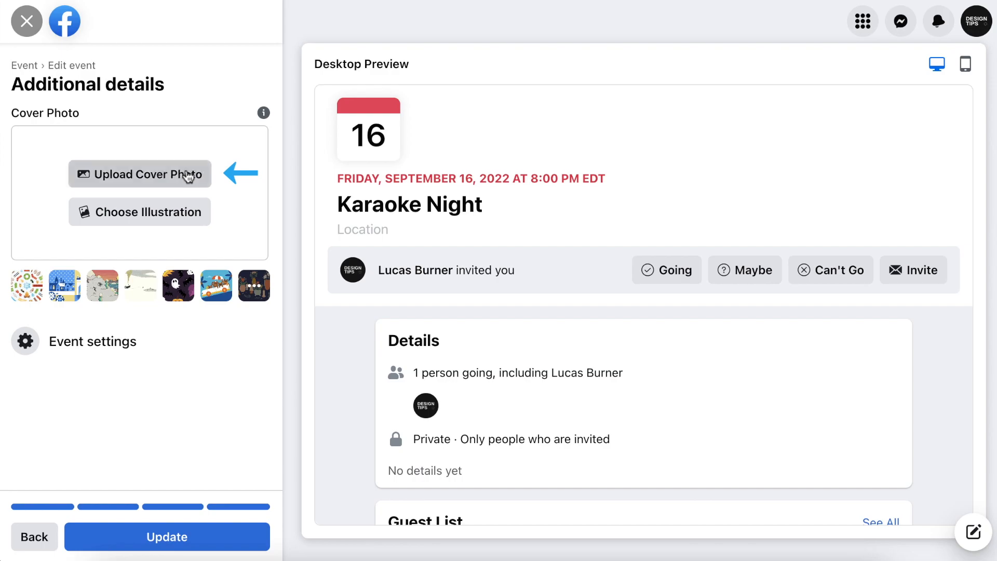
left_click(139, 174)
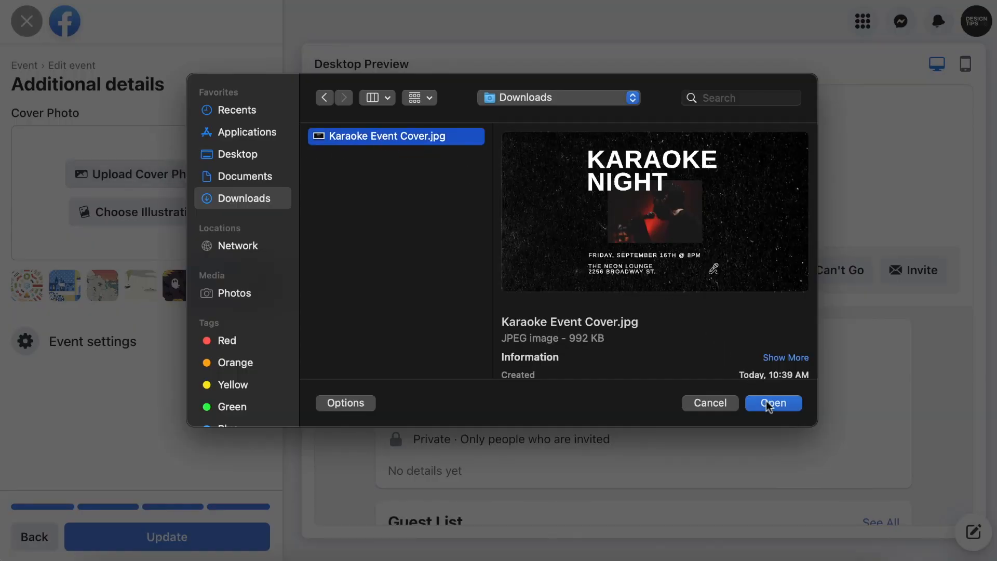
left_click(773, 403)
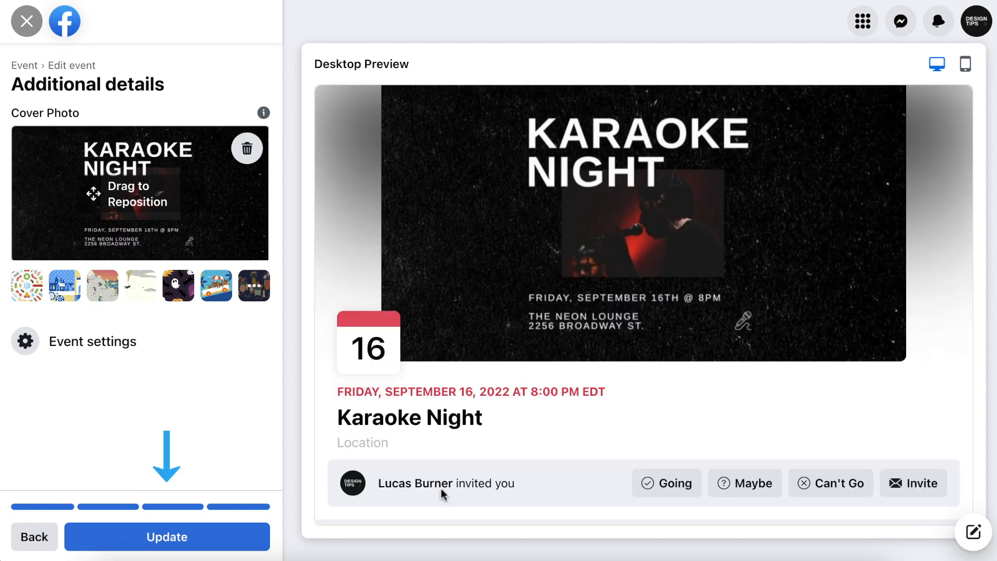
left_click(167, 537)
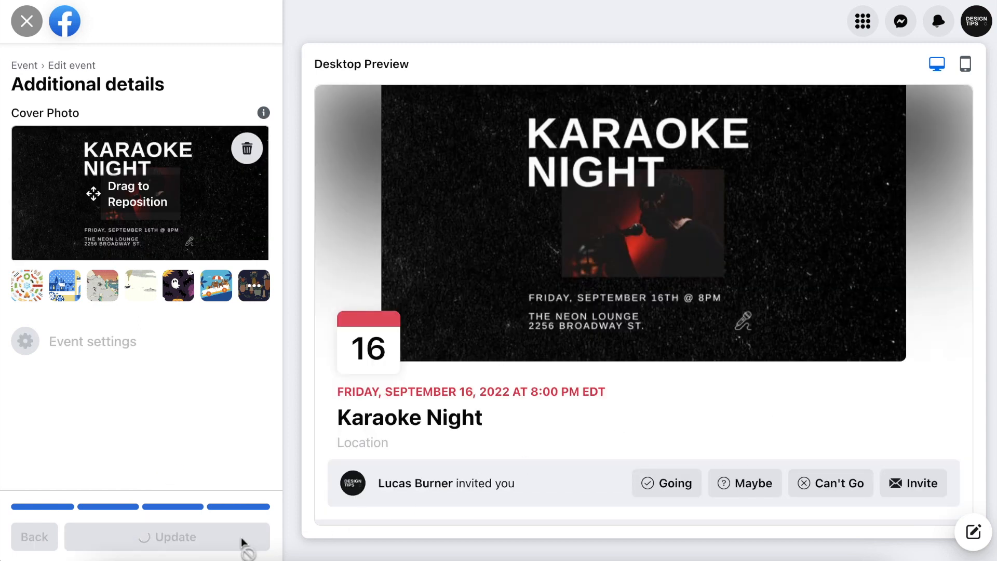